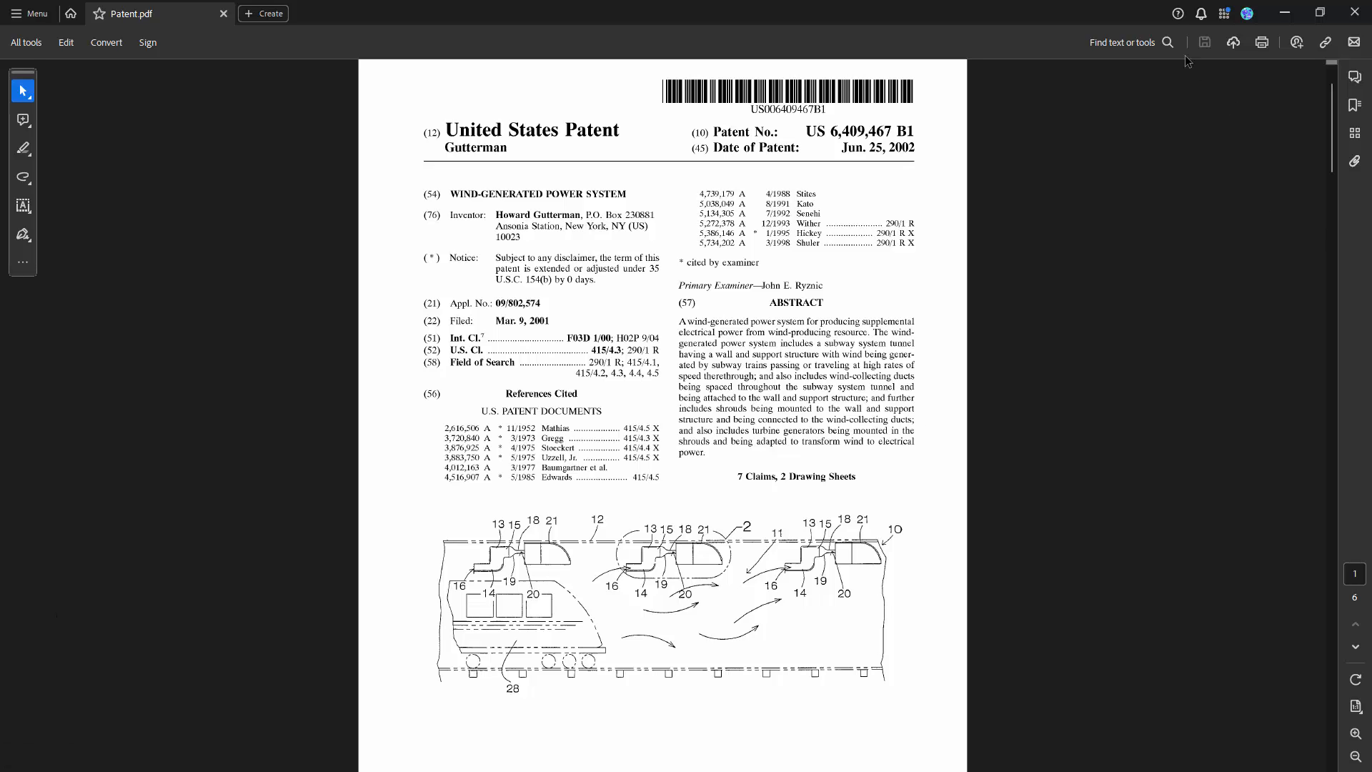
Step: Dismiss the leftover text search in the document before heading to Power Automate
type("Jum")
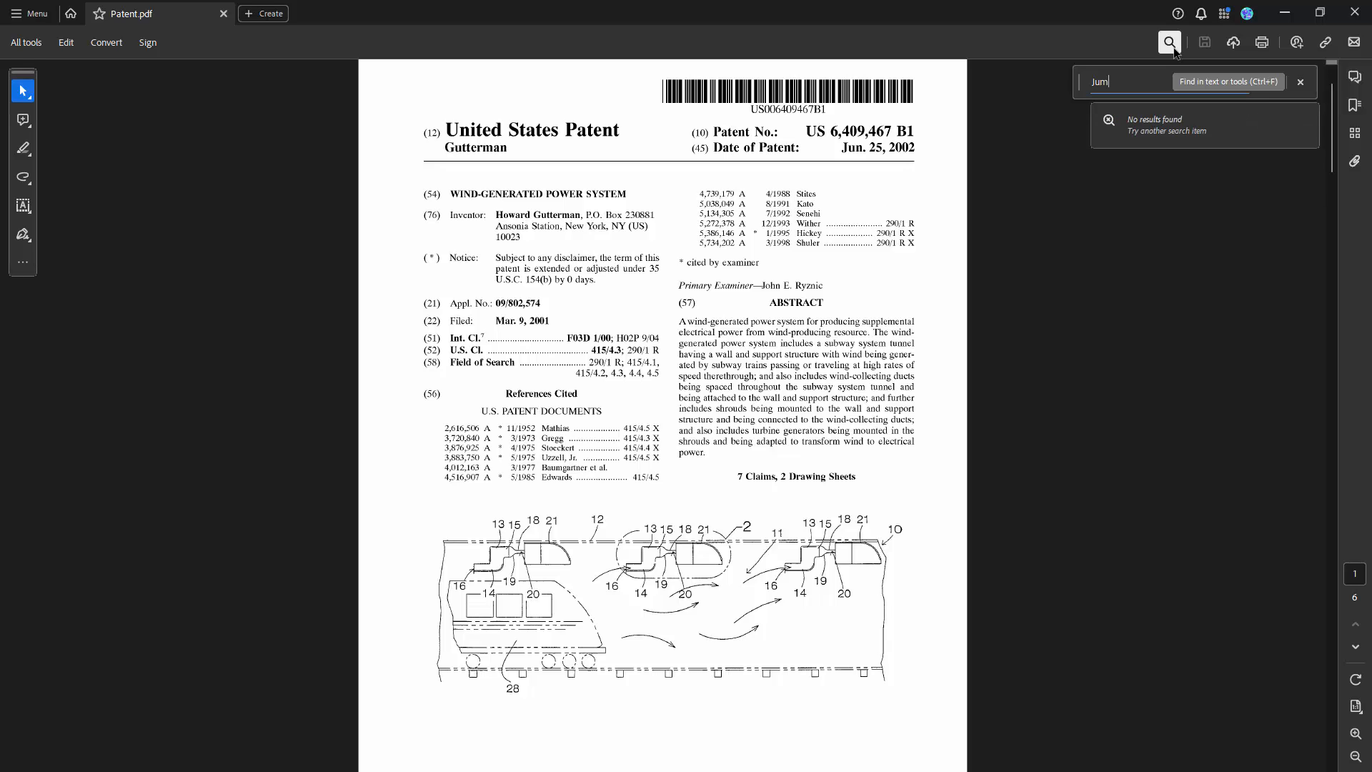
key("Backspace")
type("n")
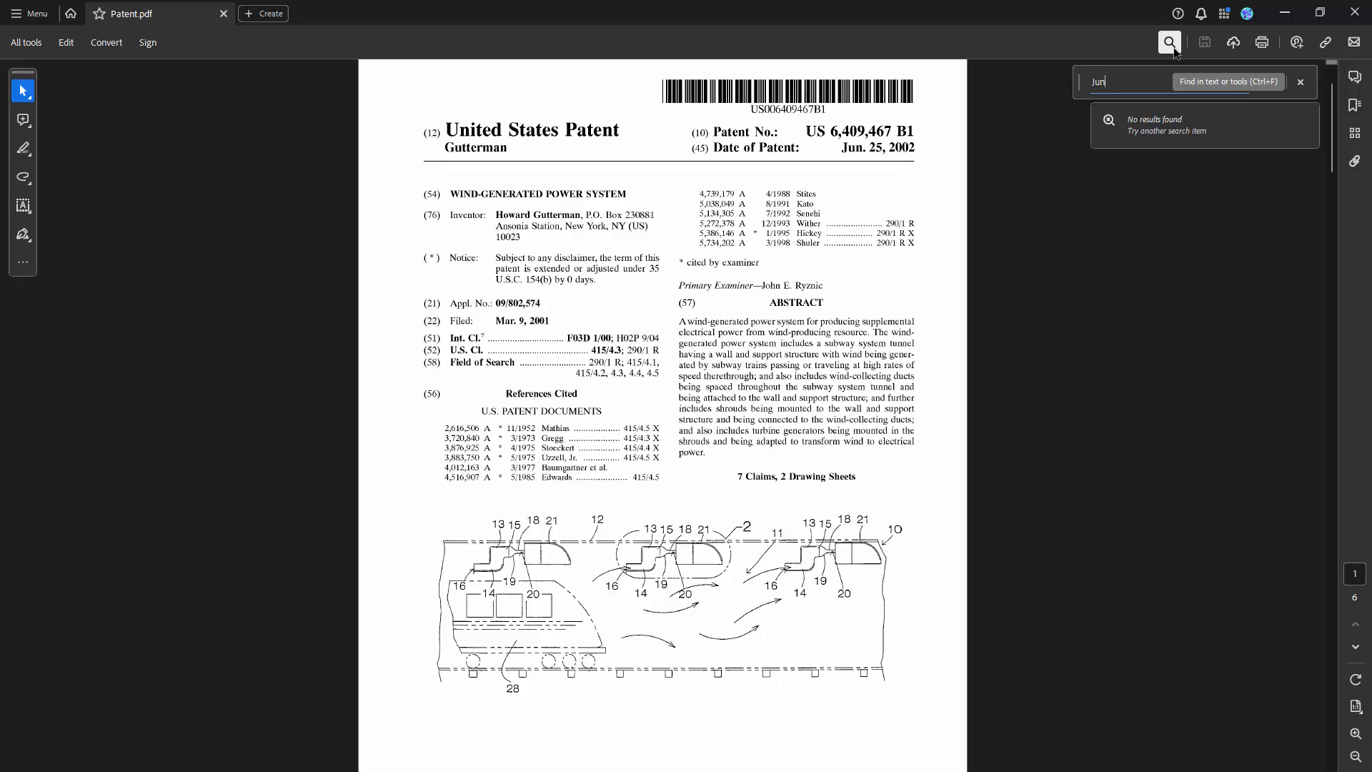
left_click(1300, 82)
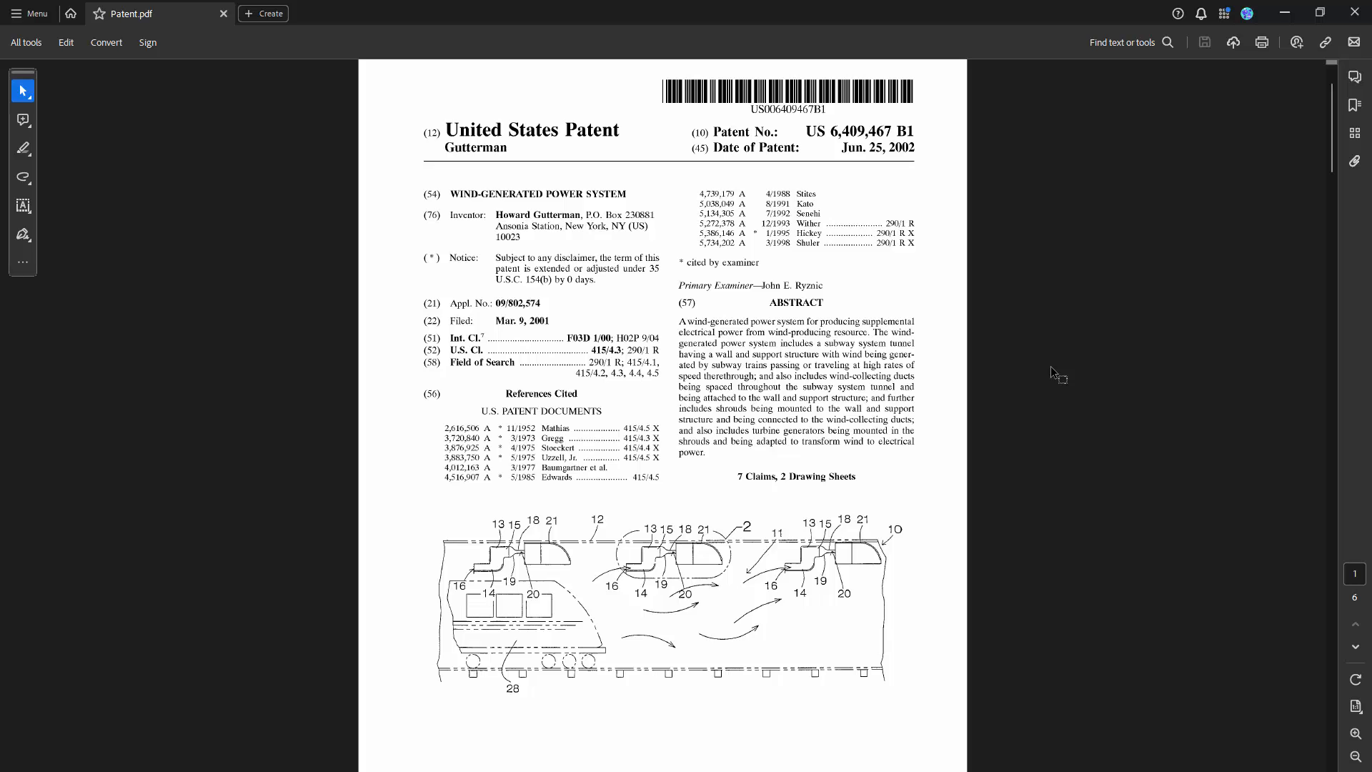
mouse_move(1061, 373)
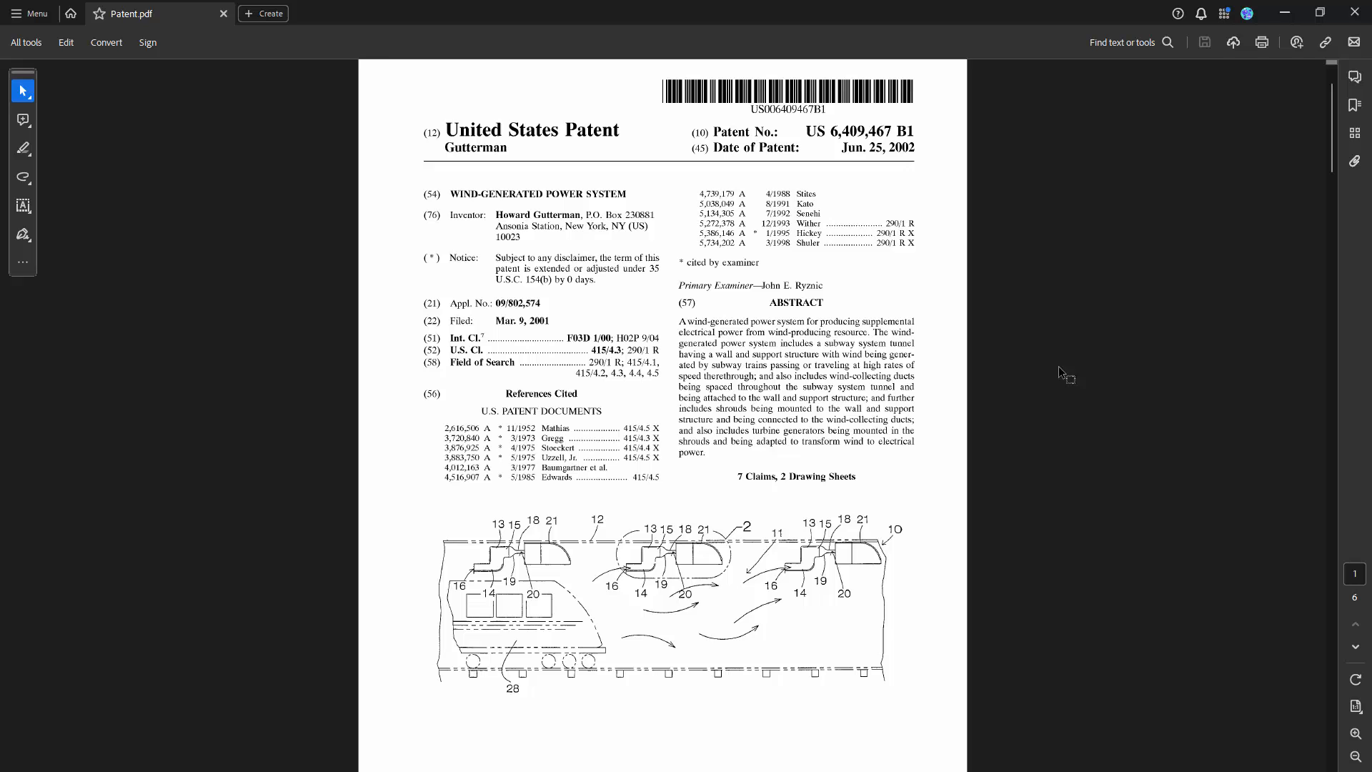
mouse_move(1287, 11)
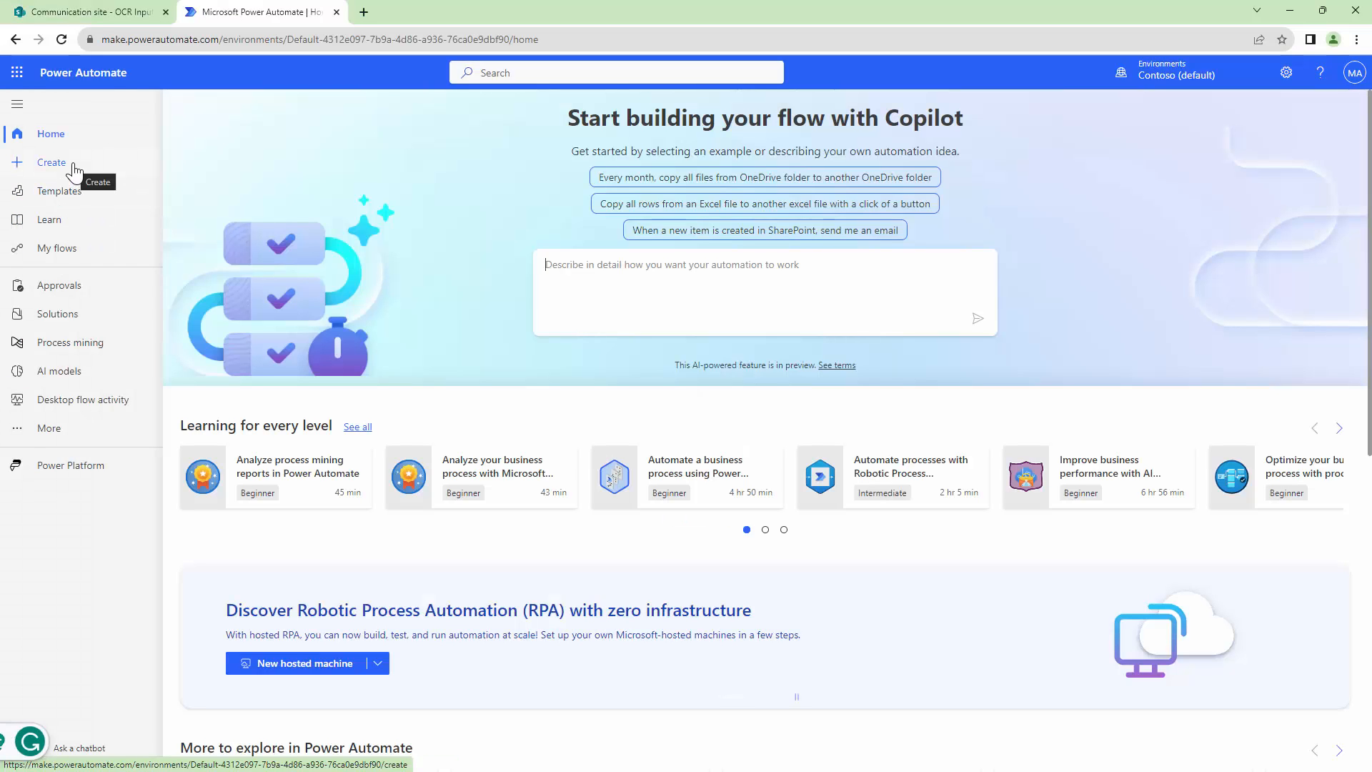
Step: Start a new automated cloud flow from Create, skipping the naming dialog to reach the trigger picker
left_click(51, 161)
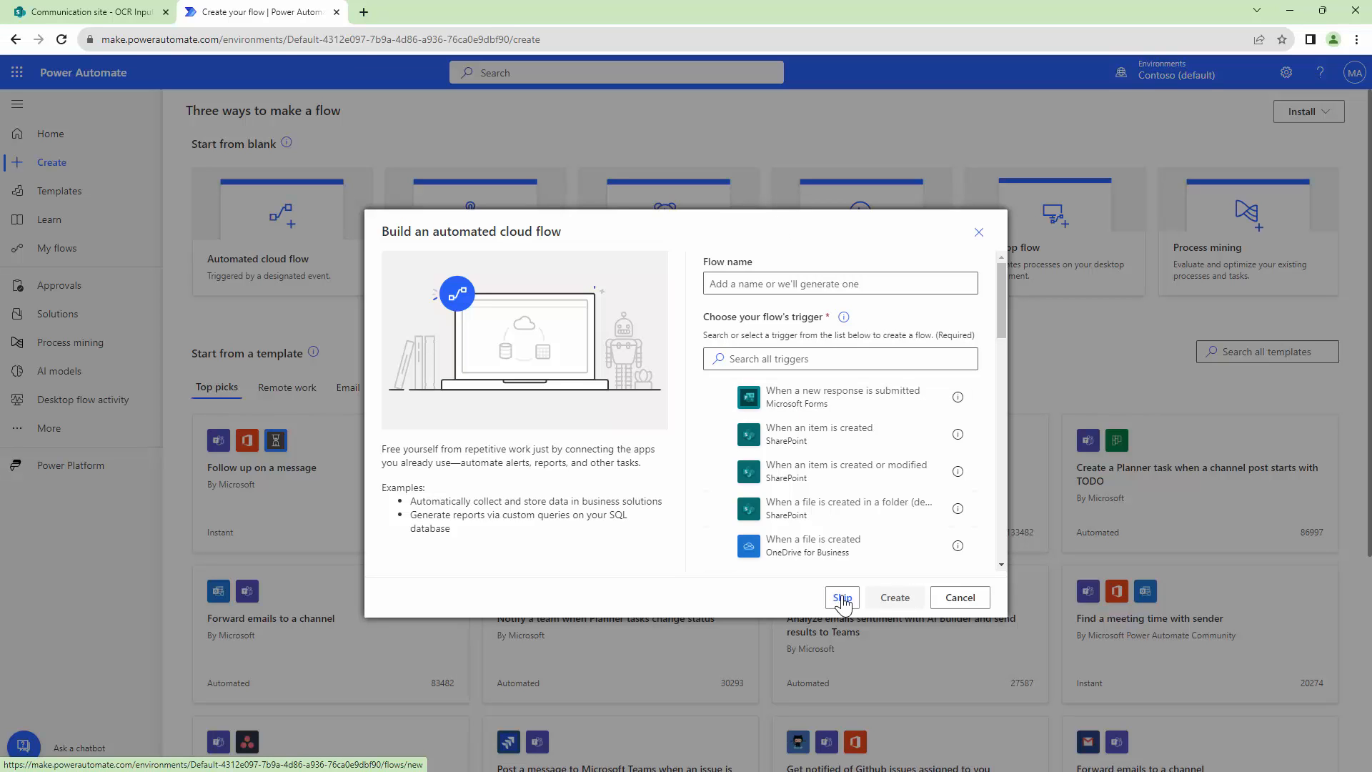
left_click(841, 597)
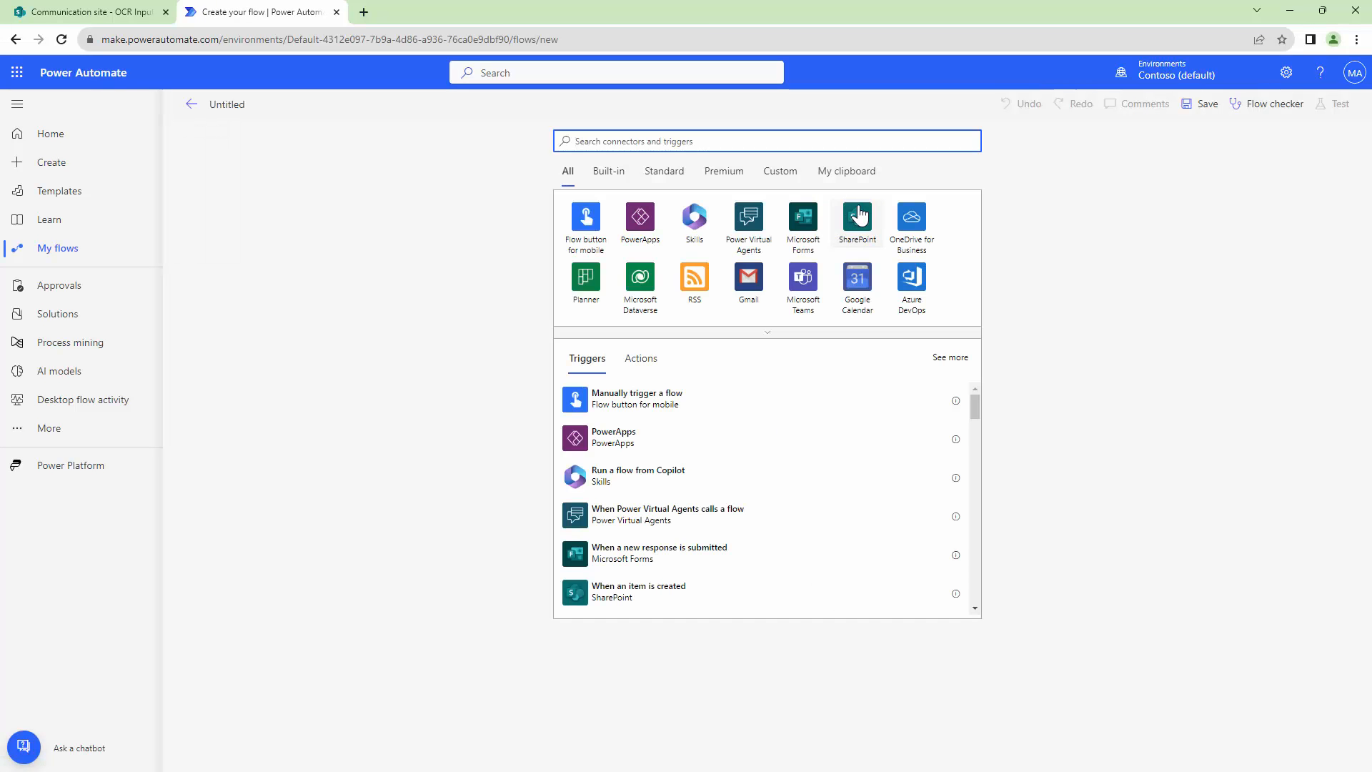
Step: Add the SharePoint 'When a file is created or modified' trigger on the Communication site's OCR Input library
left_click(856, 217)
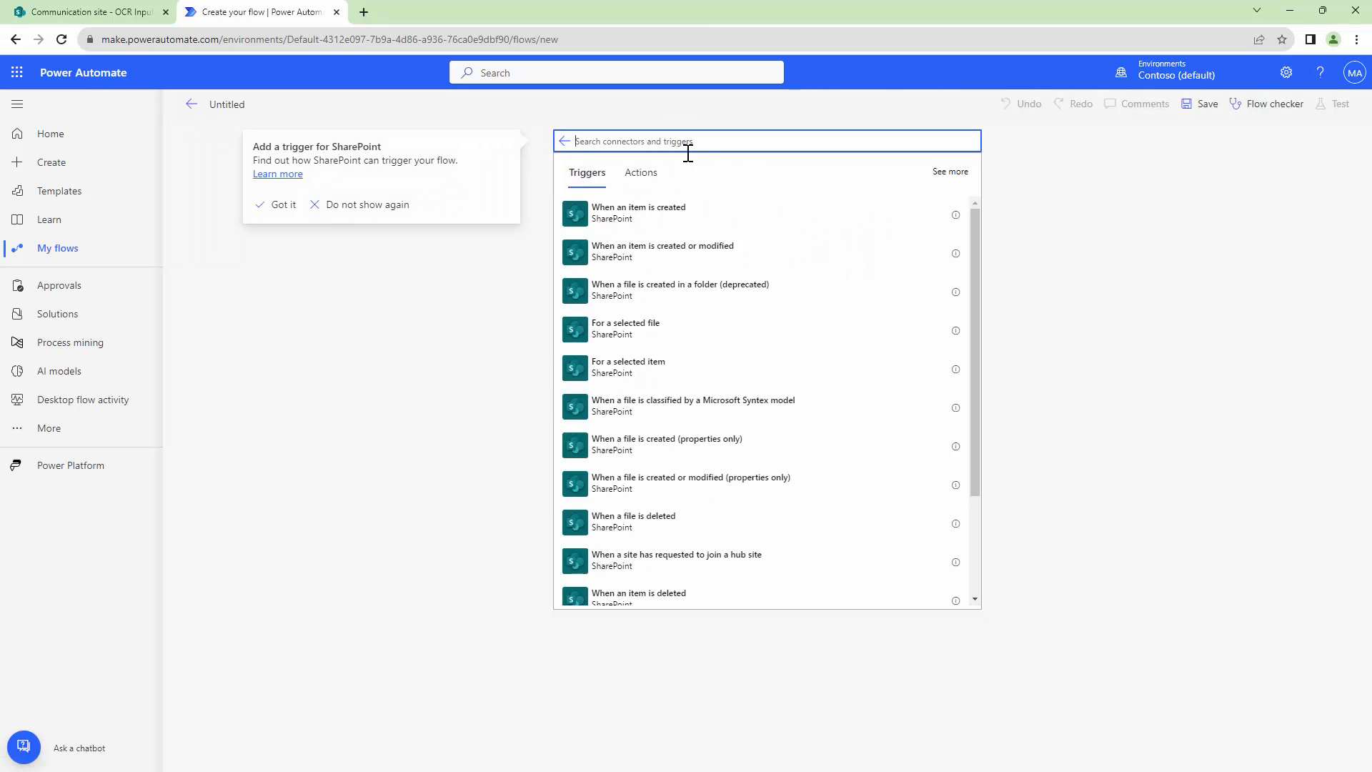
mouse_move(746, 303)
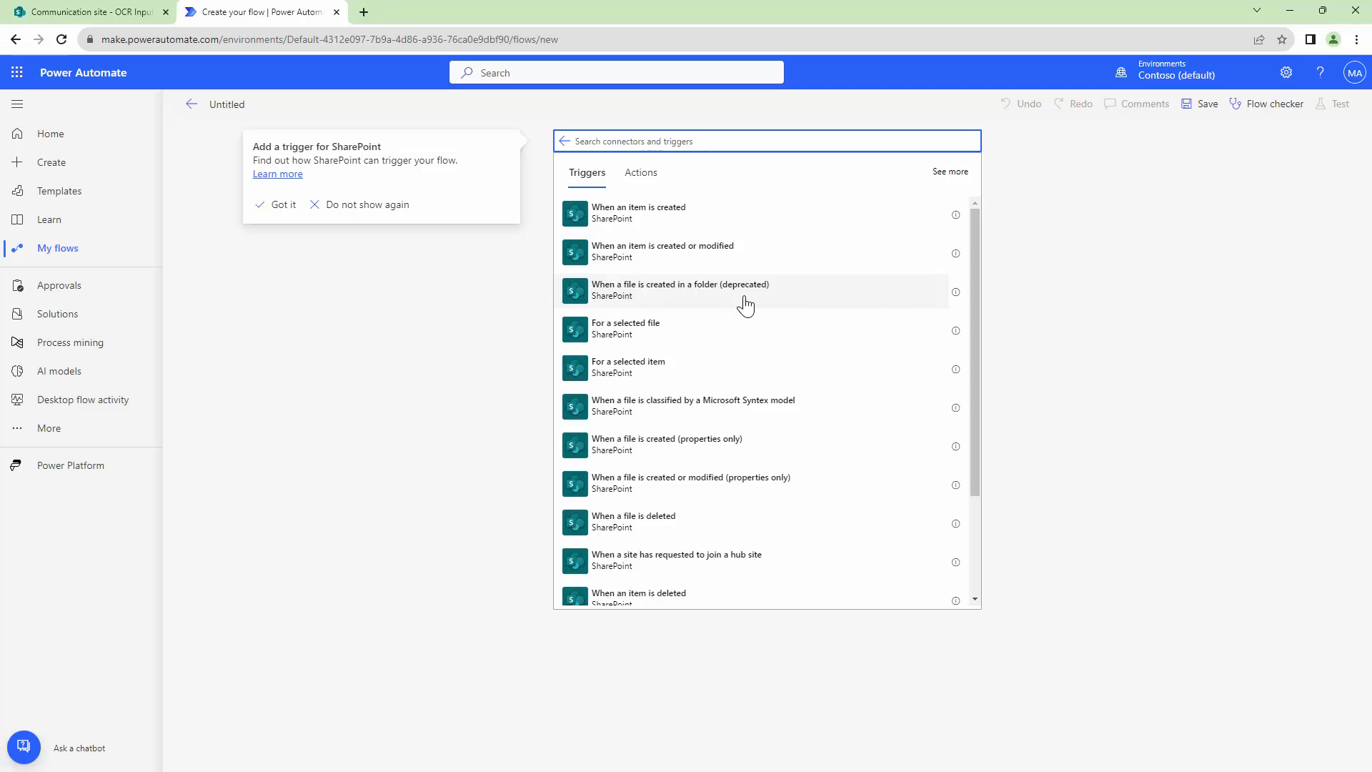
mouse_move(752, 492)
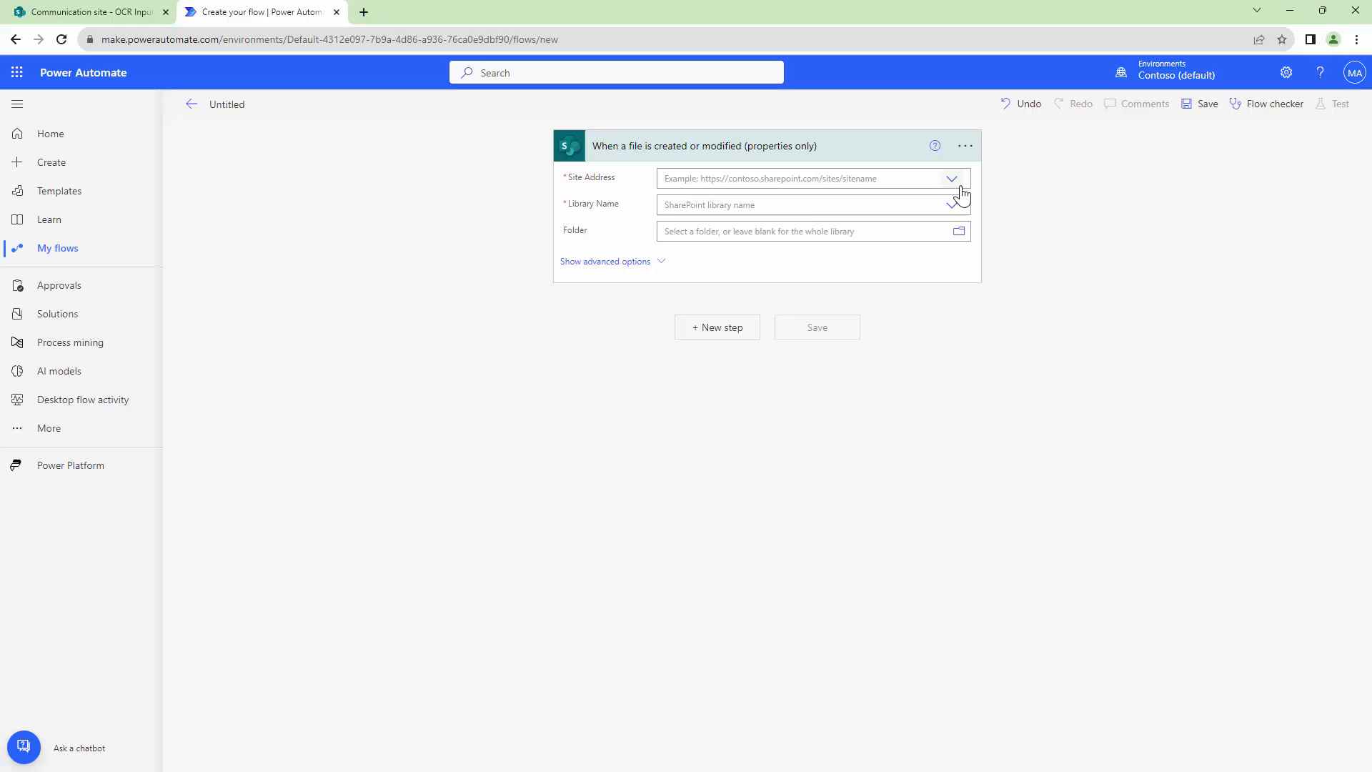
left_click(952, 178)
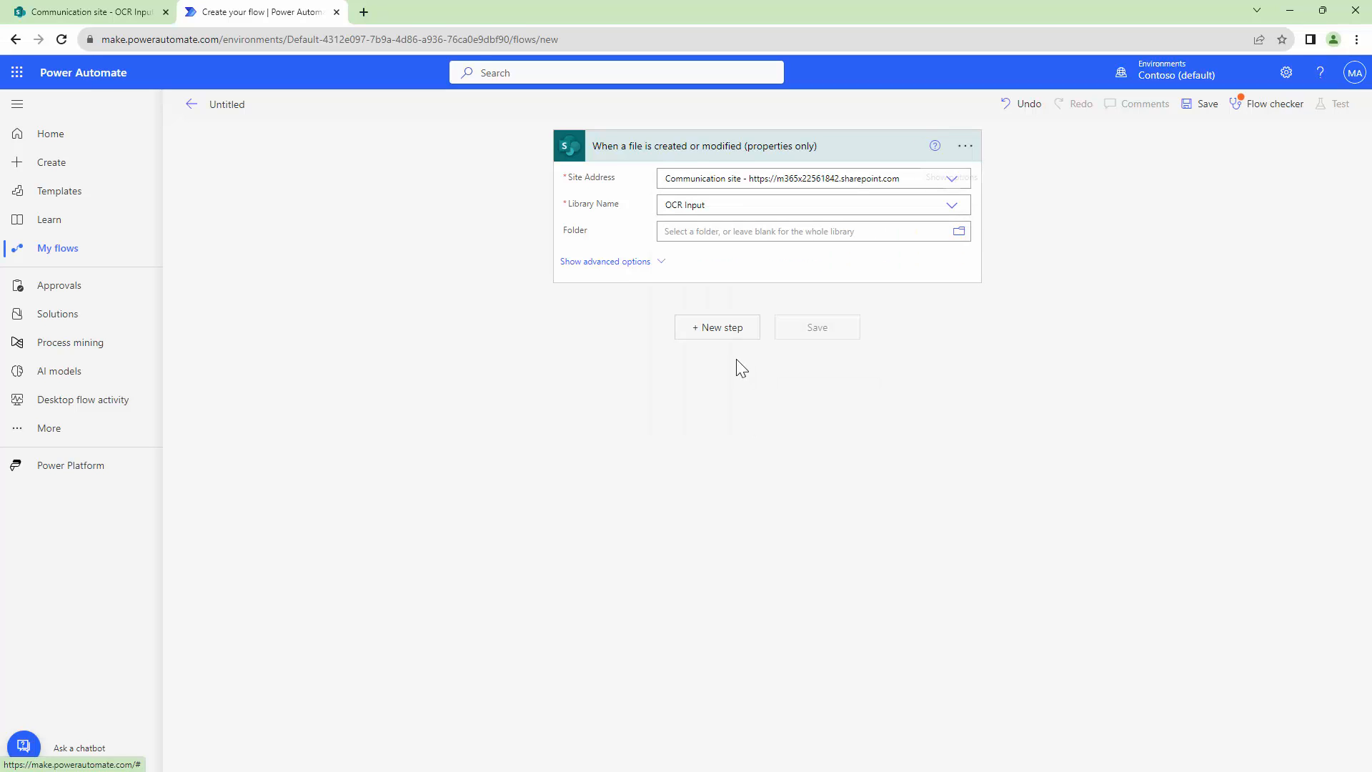
left_click(717, 327)
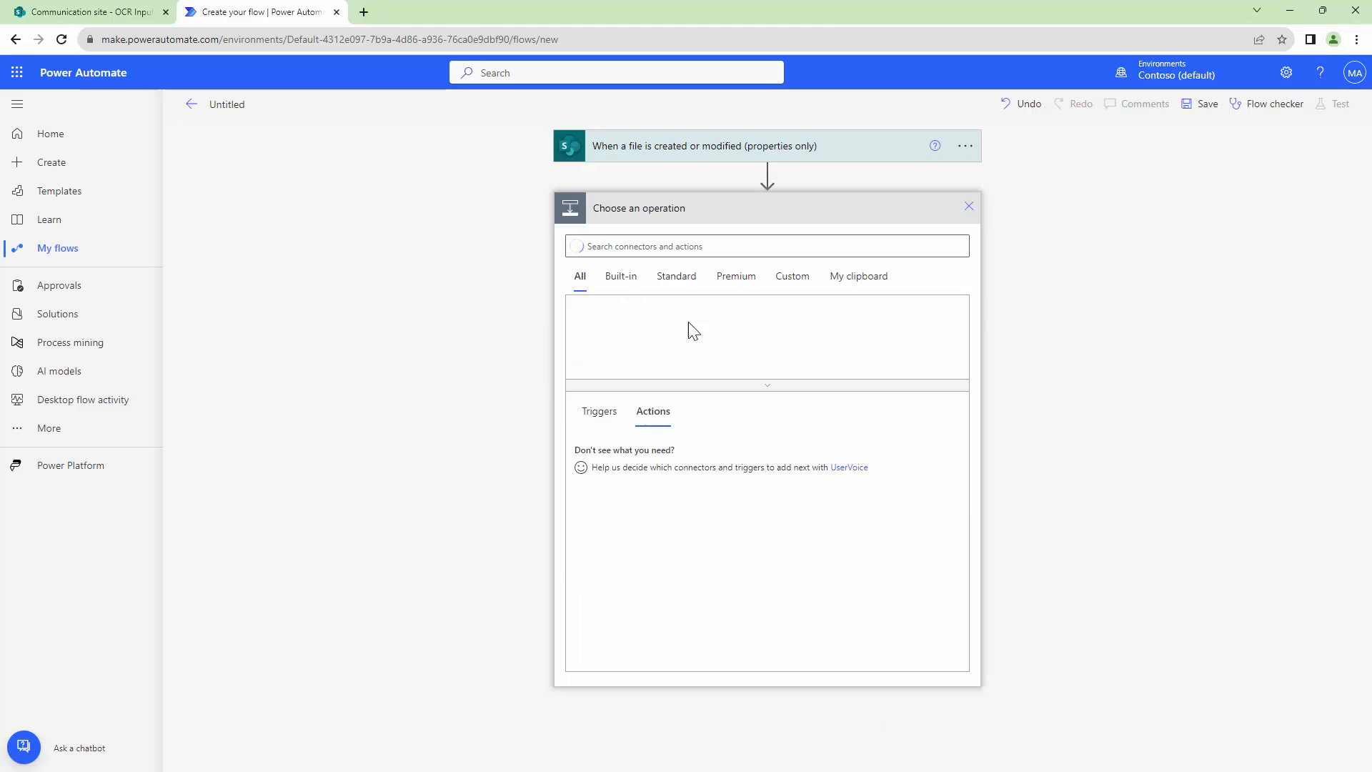
Step: Add a SharePoint Get file content action found via the 'get file' search
left_click(767, 246)
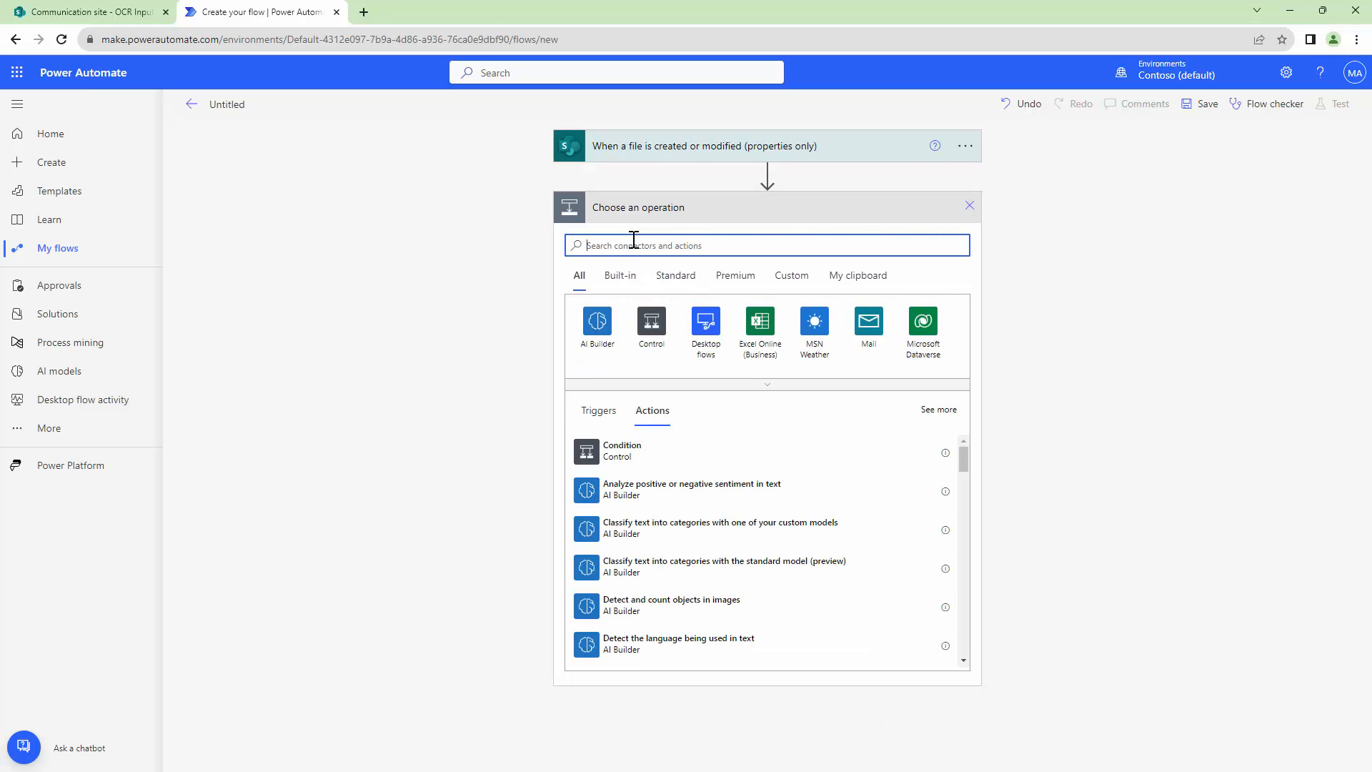
type("SharePoint")
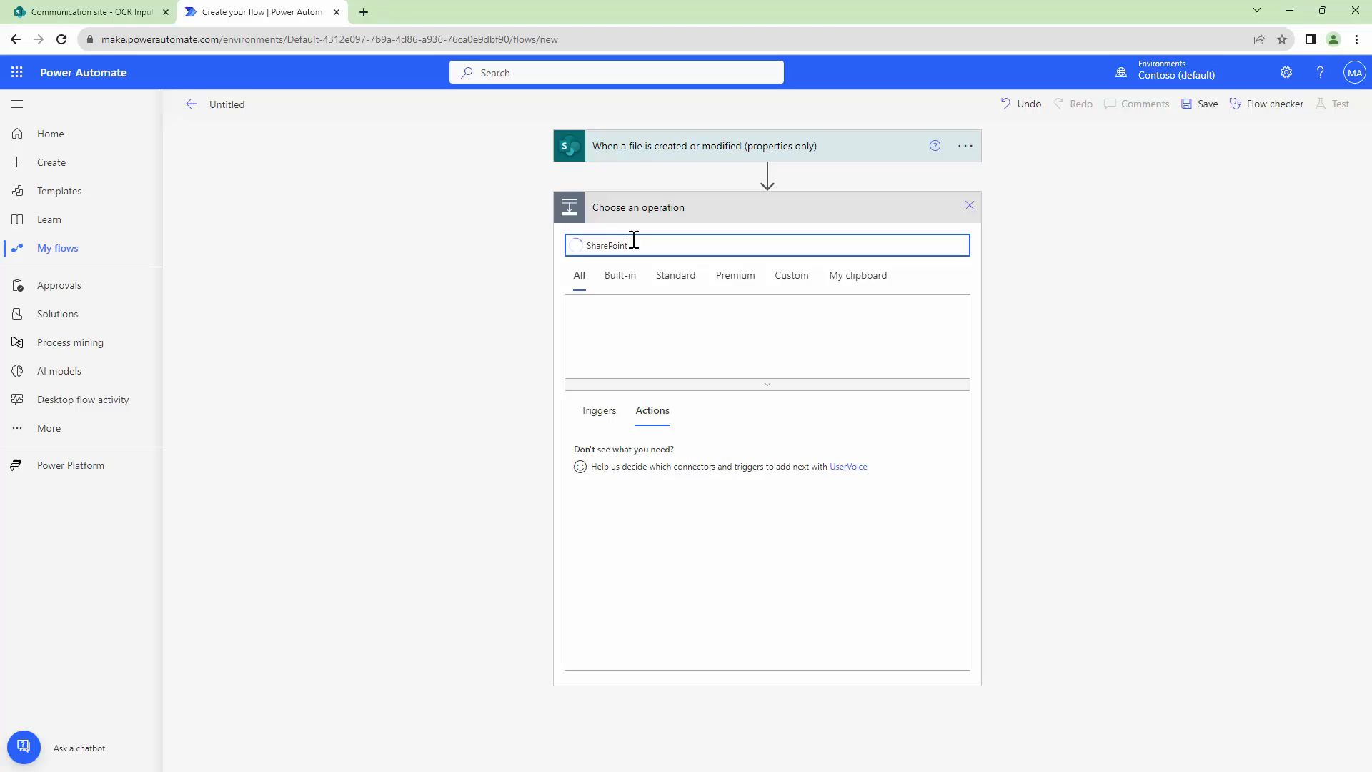
type("get file content")
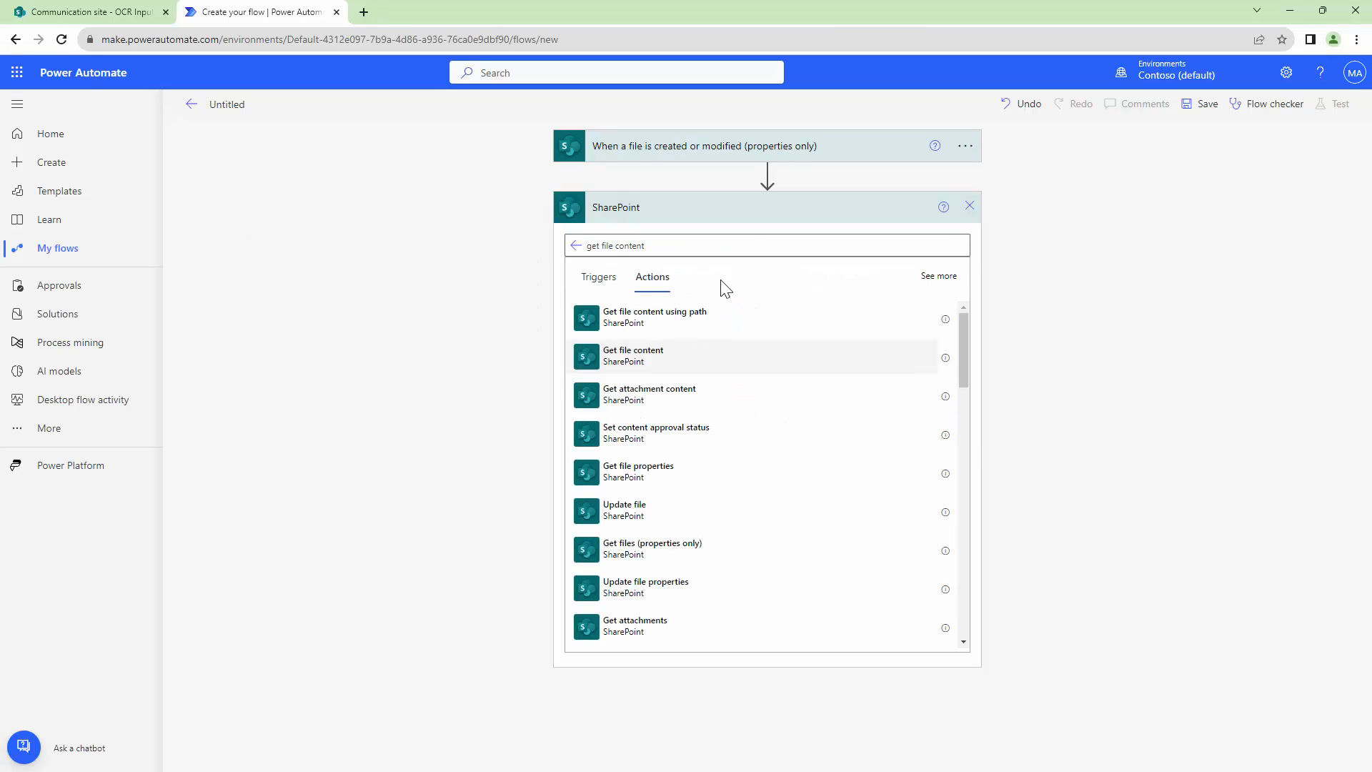
left_click(631, 356)
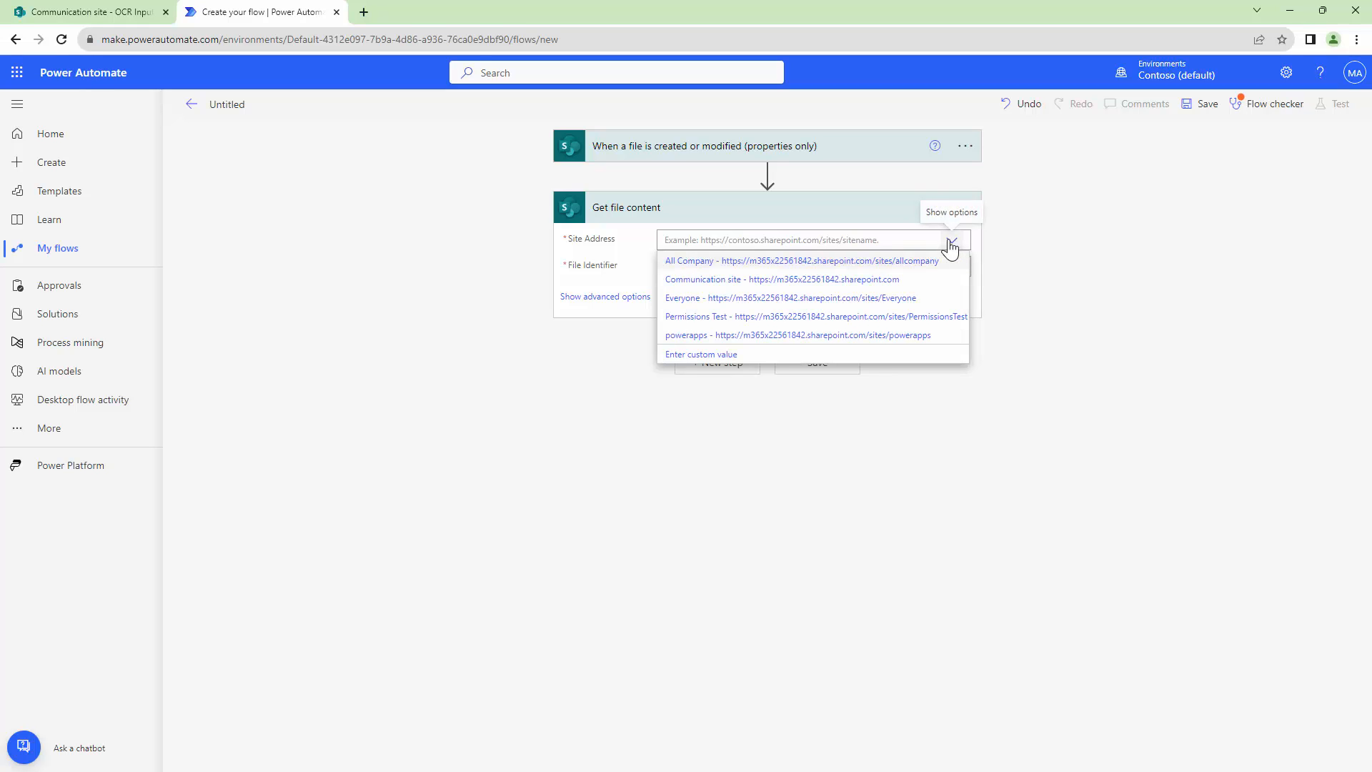
Step: Point Get file content at the Communication site with the trigger's Identifier as File Identifier
left_click(703, 280)
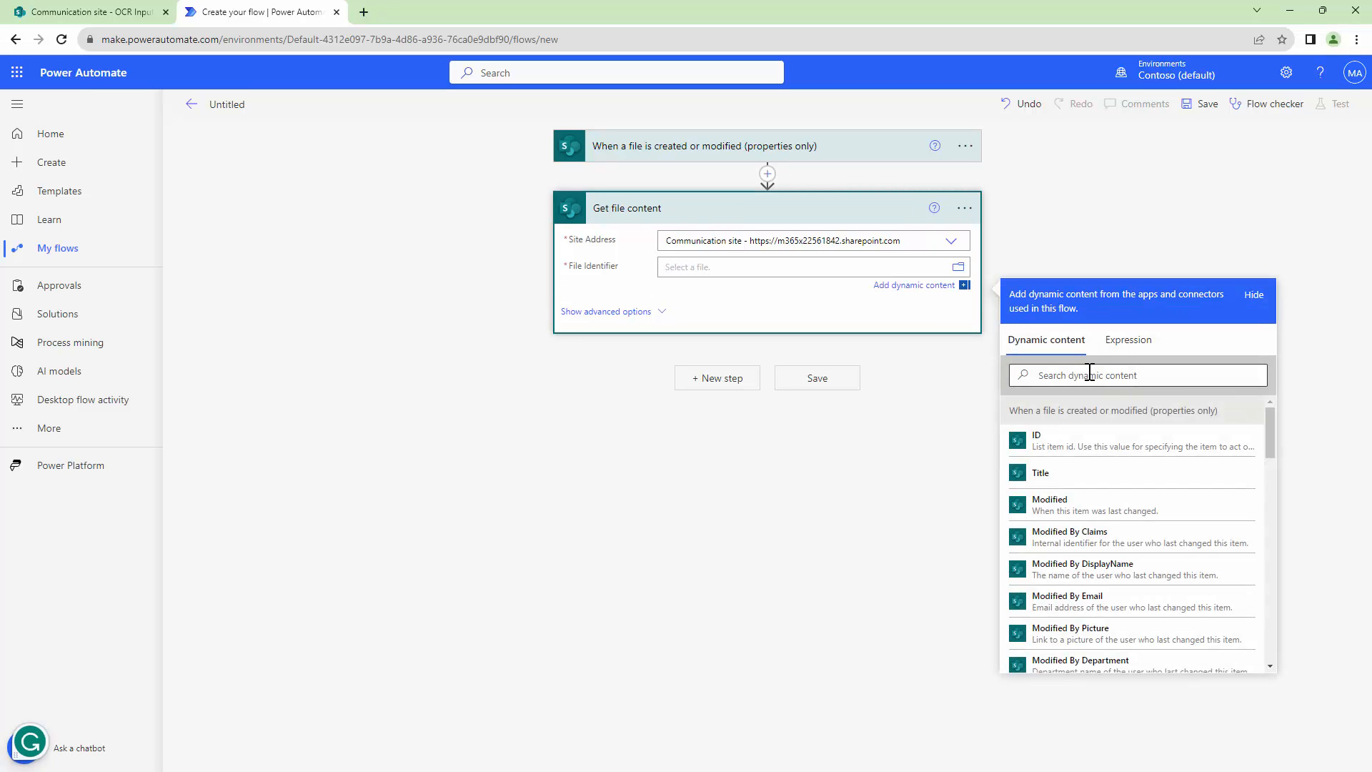
type("iden")
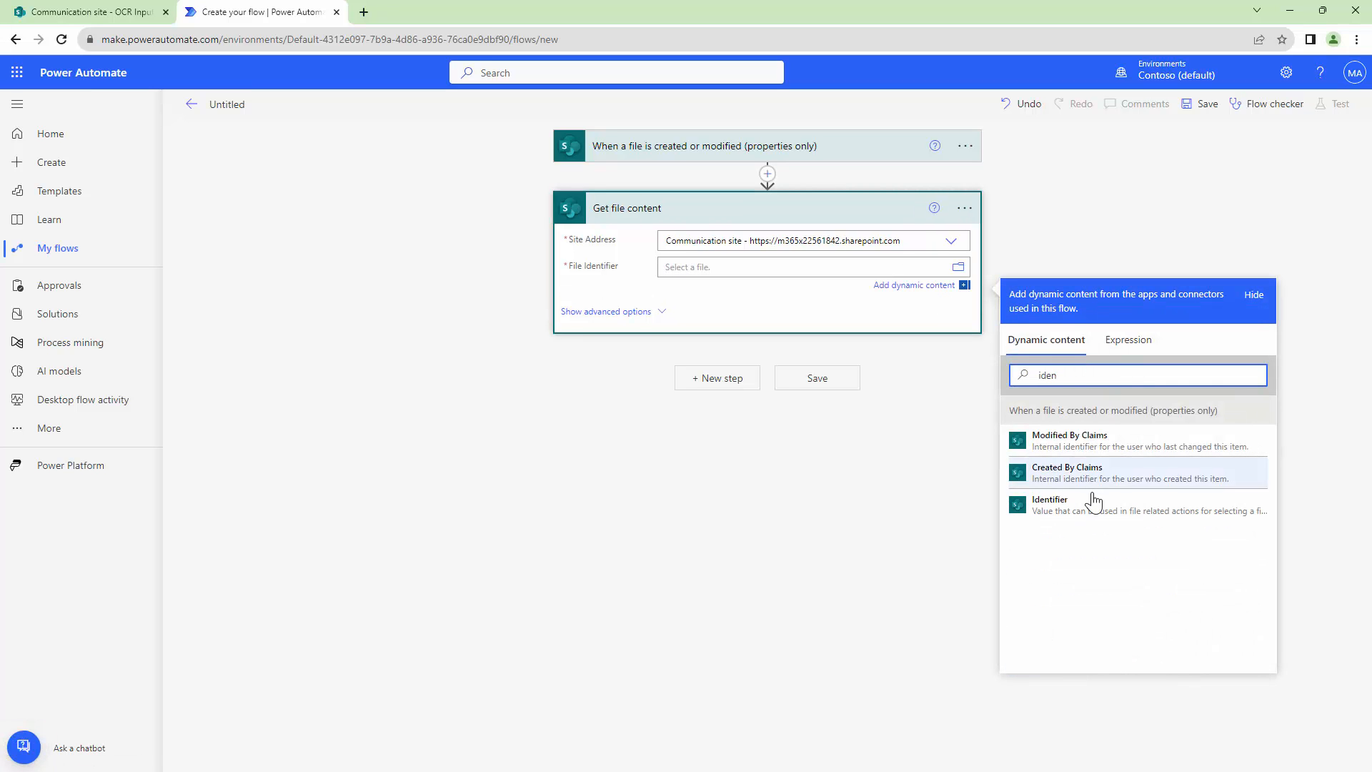
left_click(1049, 504)
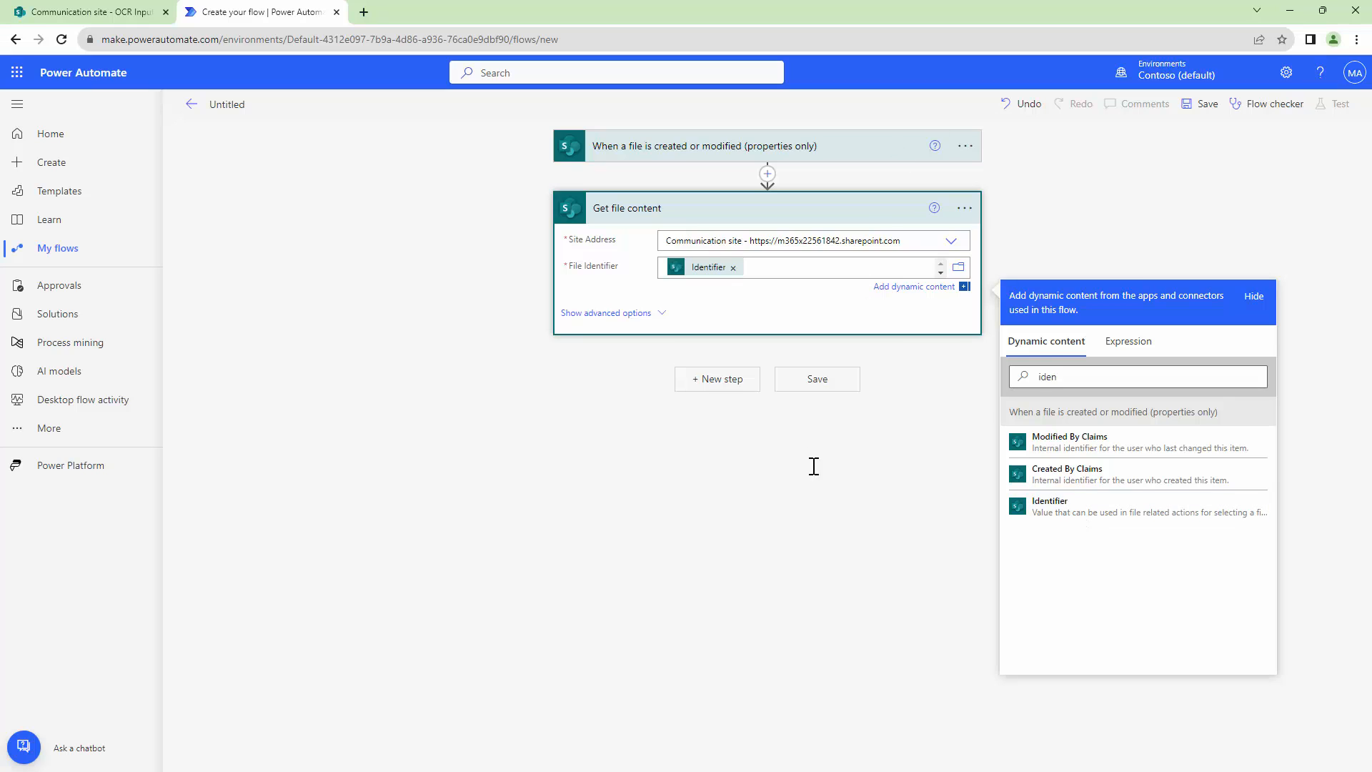
mouse_move(737, 392)
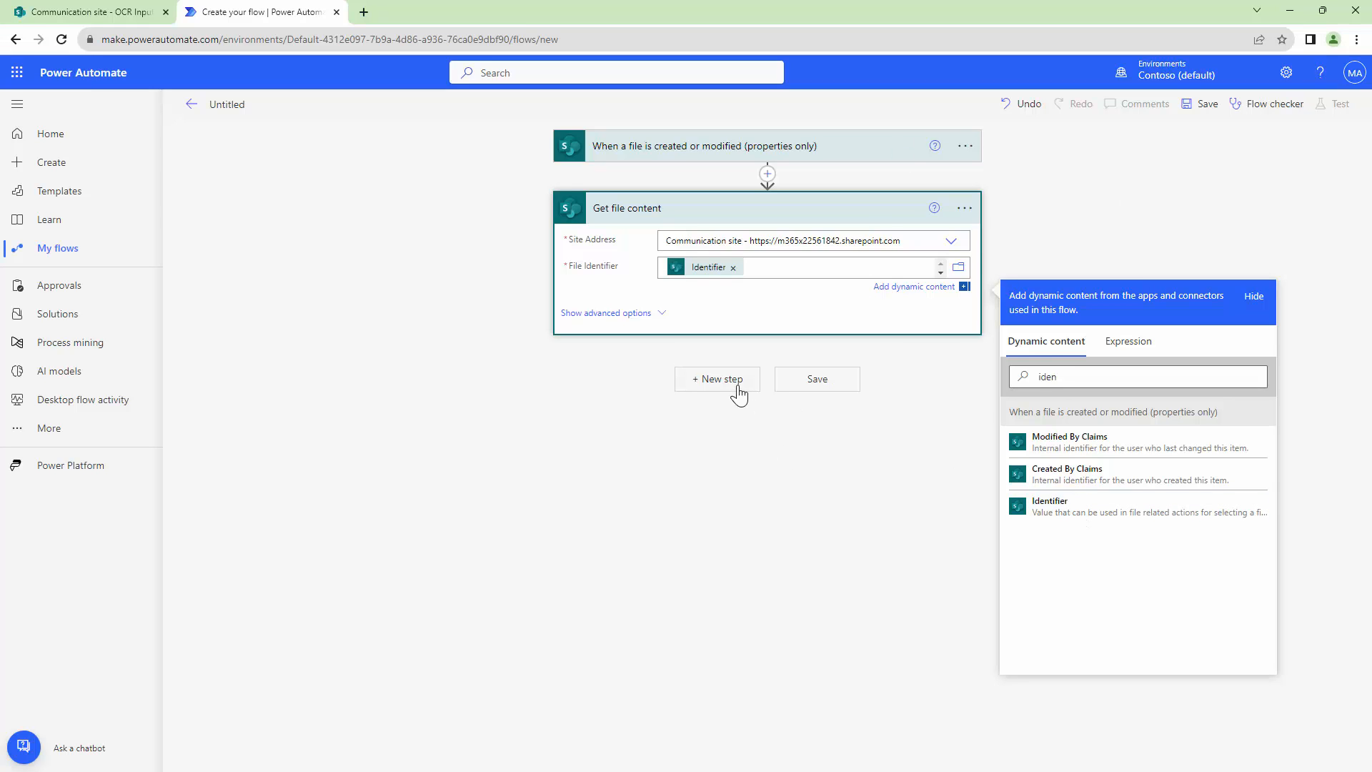
Step: Add a Muhimbi PDF Convert to OCRed PDF step after Get file content
left_click(717, 379)
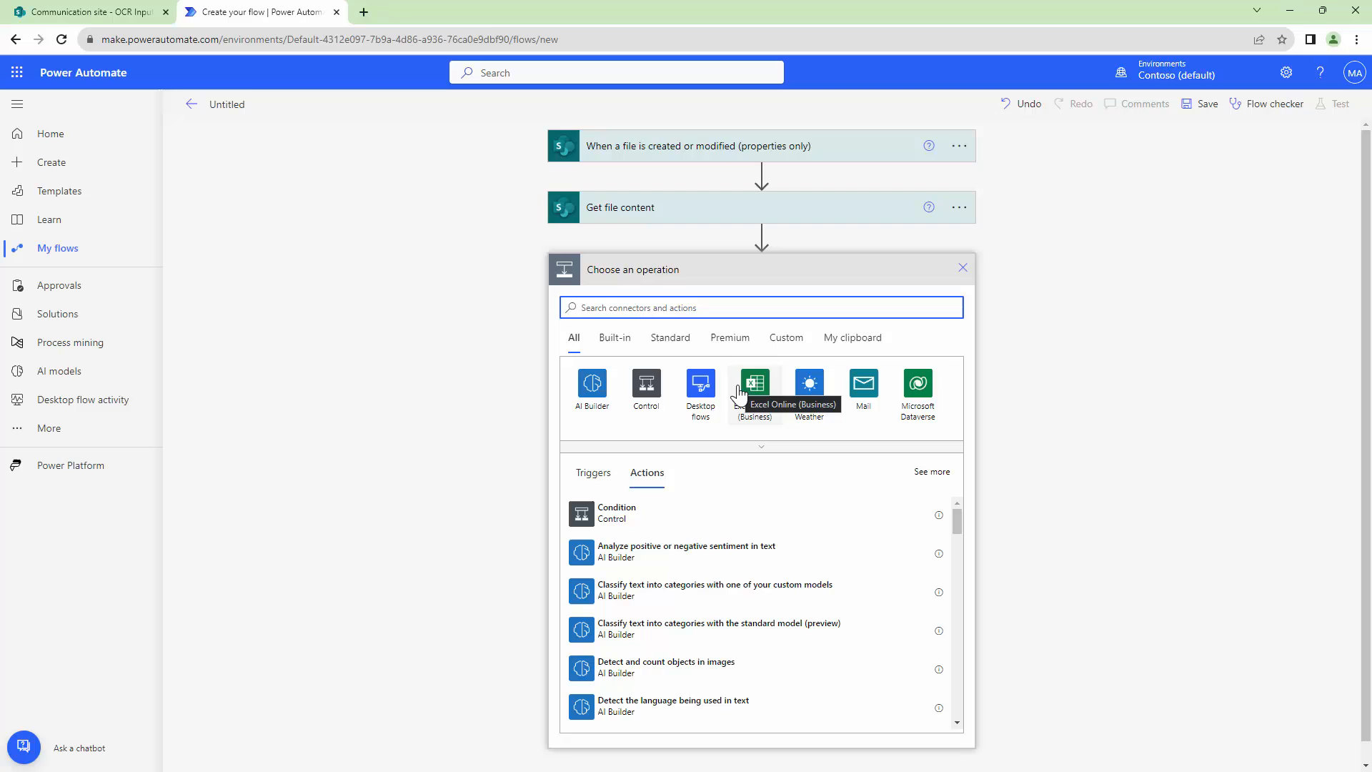
type("Muhimbi")
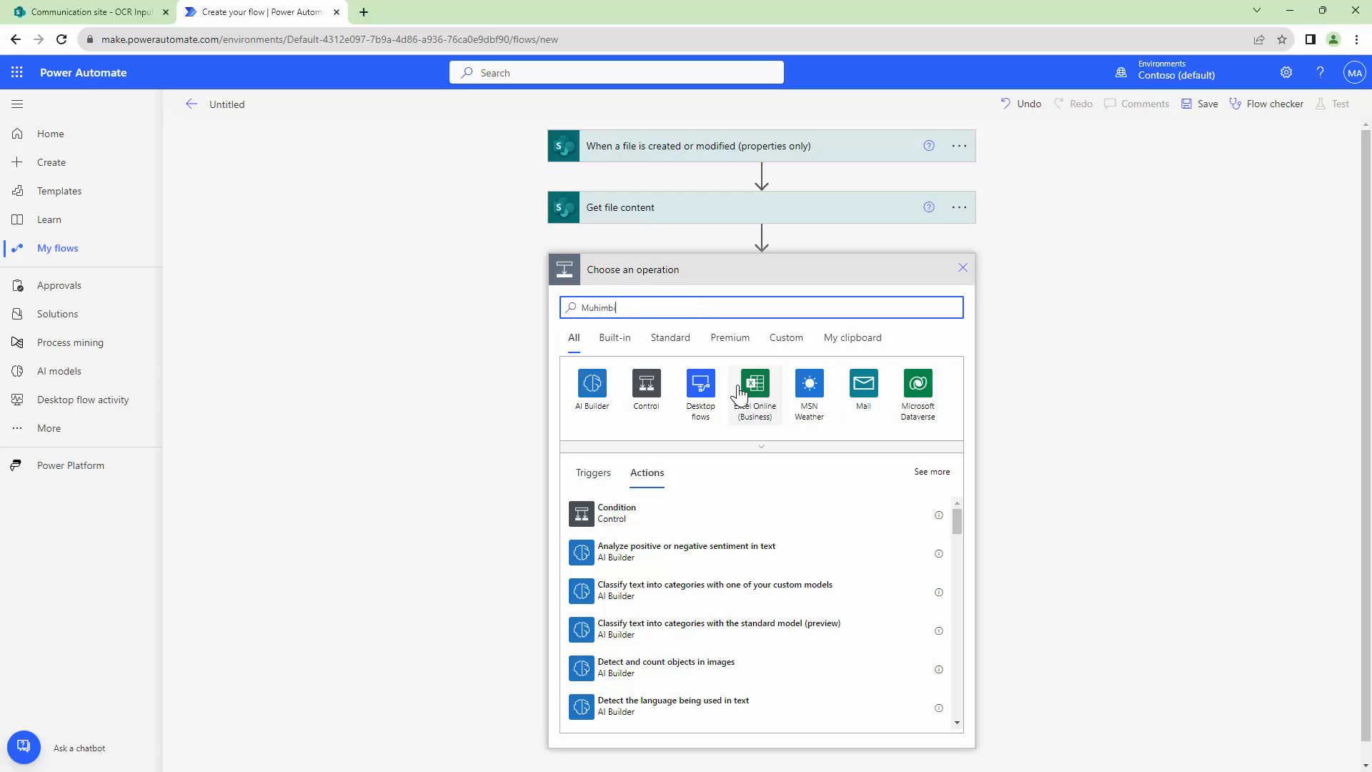
left_click(754, 383)
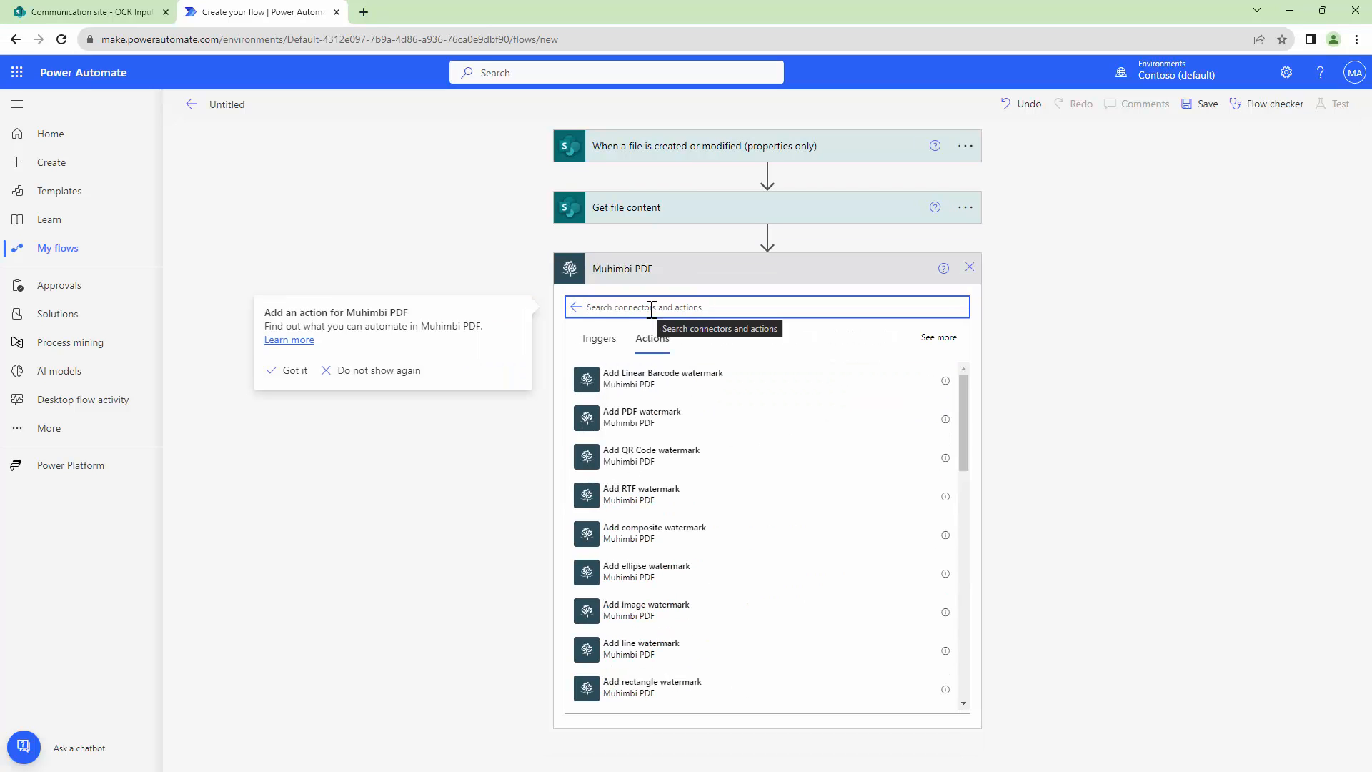
type("OCR")
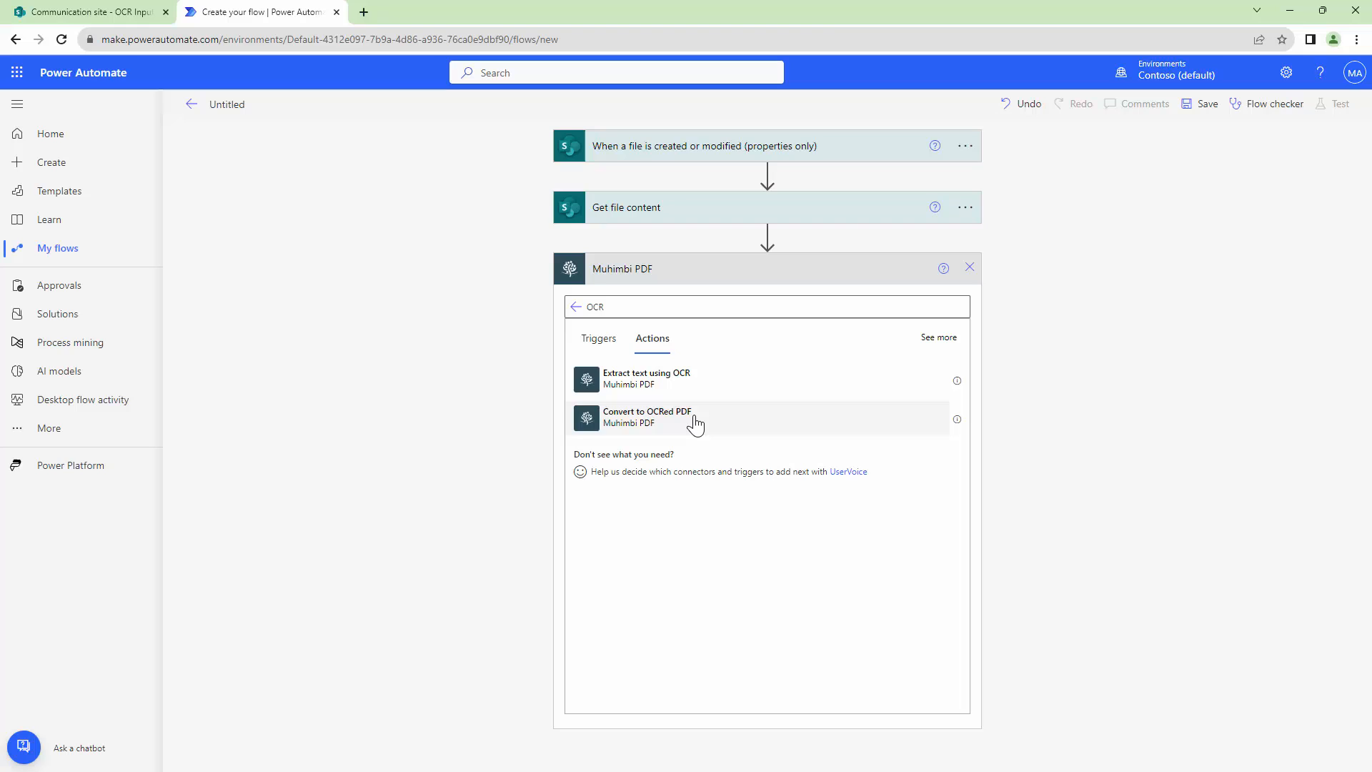
left_click(646, 417)
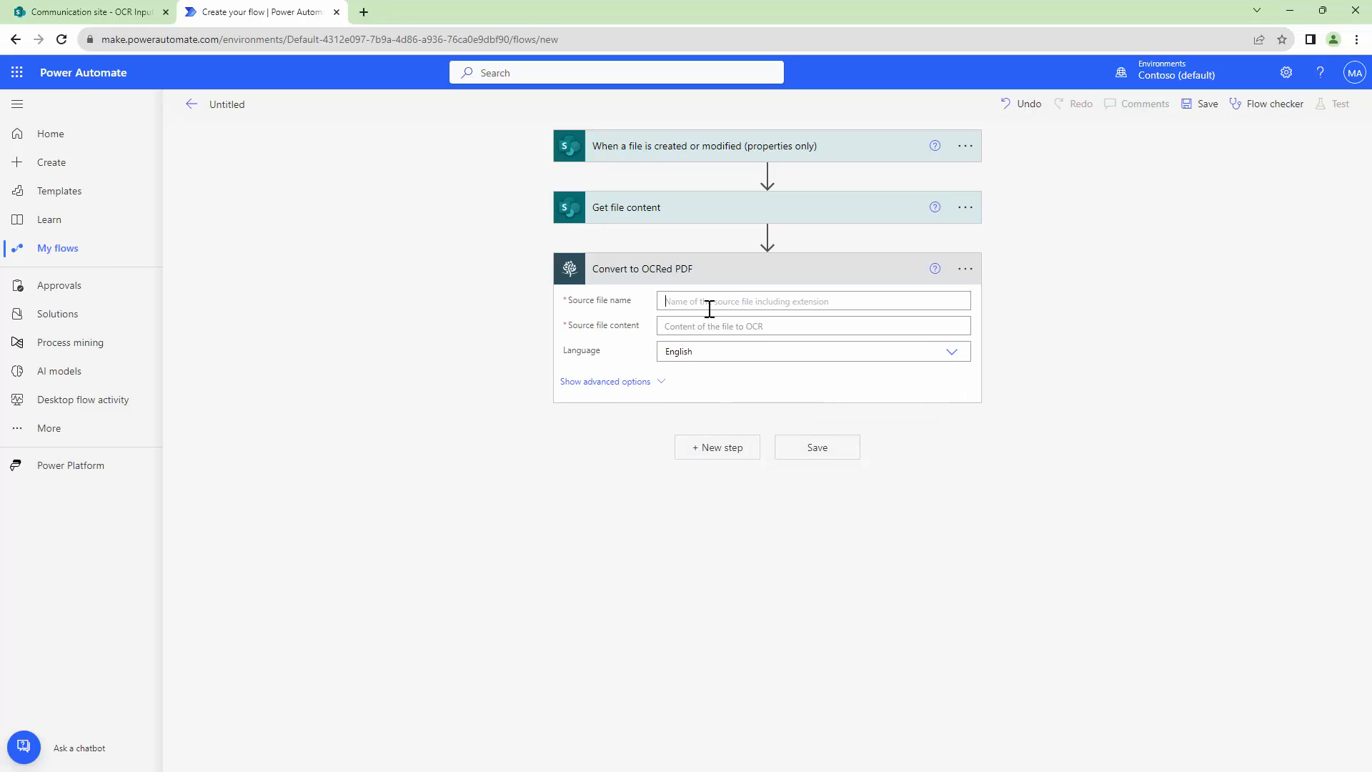
Step: Feed the conversion the trigger's file name with extension and the fetched File Content
left_click(813, 300)
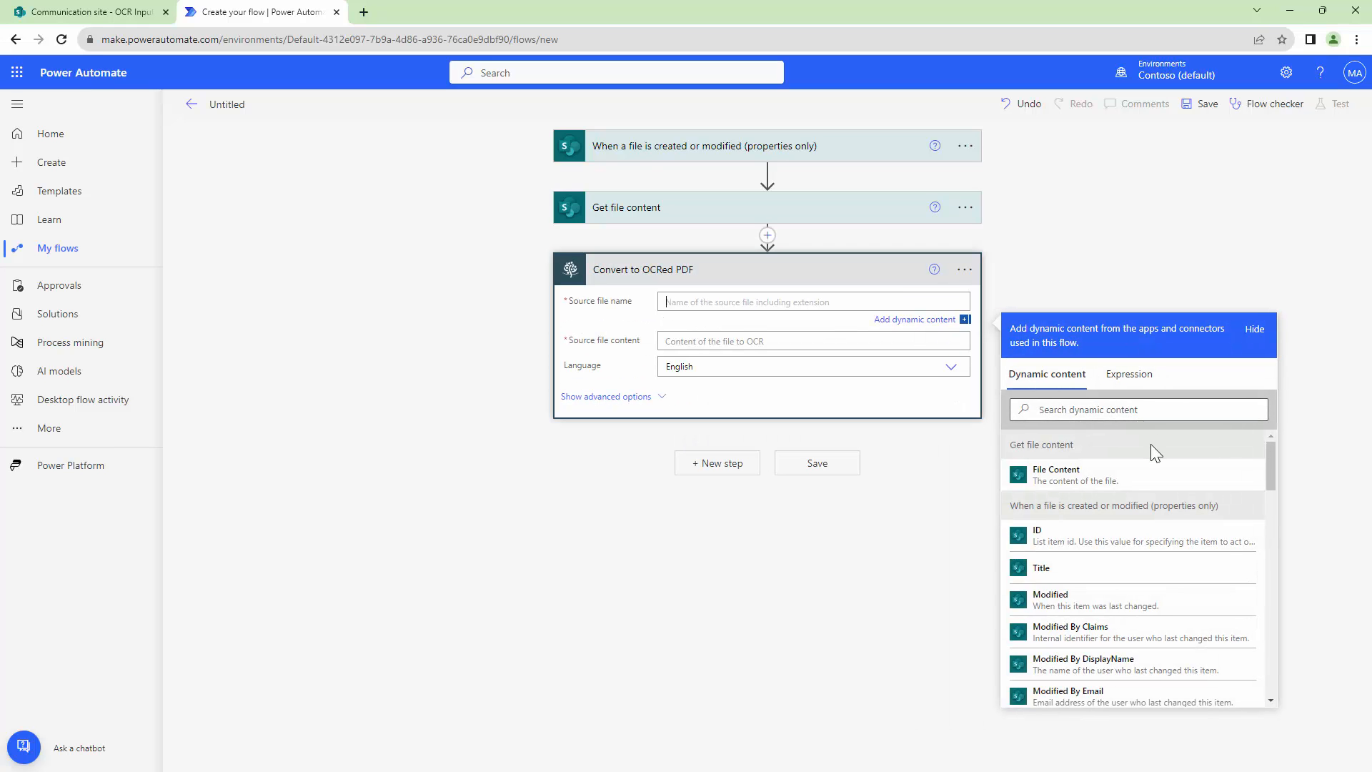
type("file")
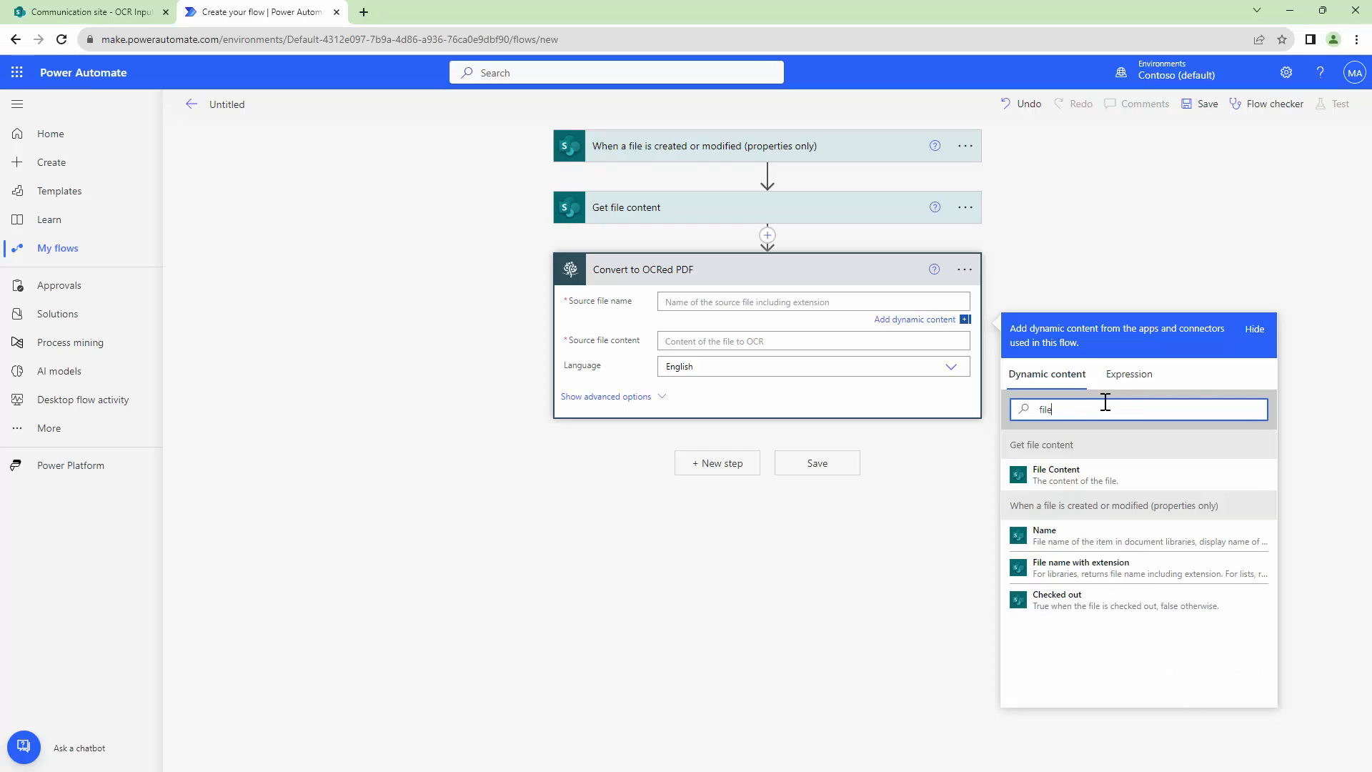
left_click(1081, 568)
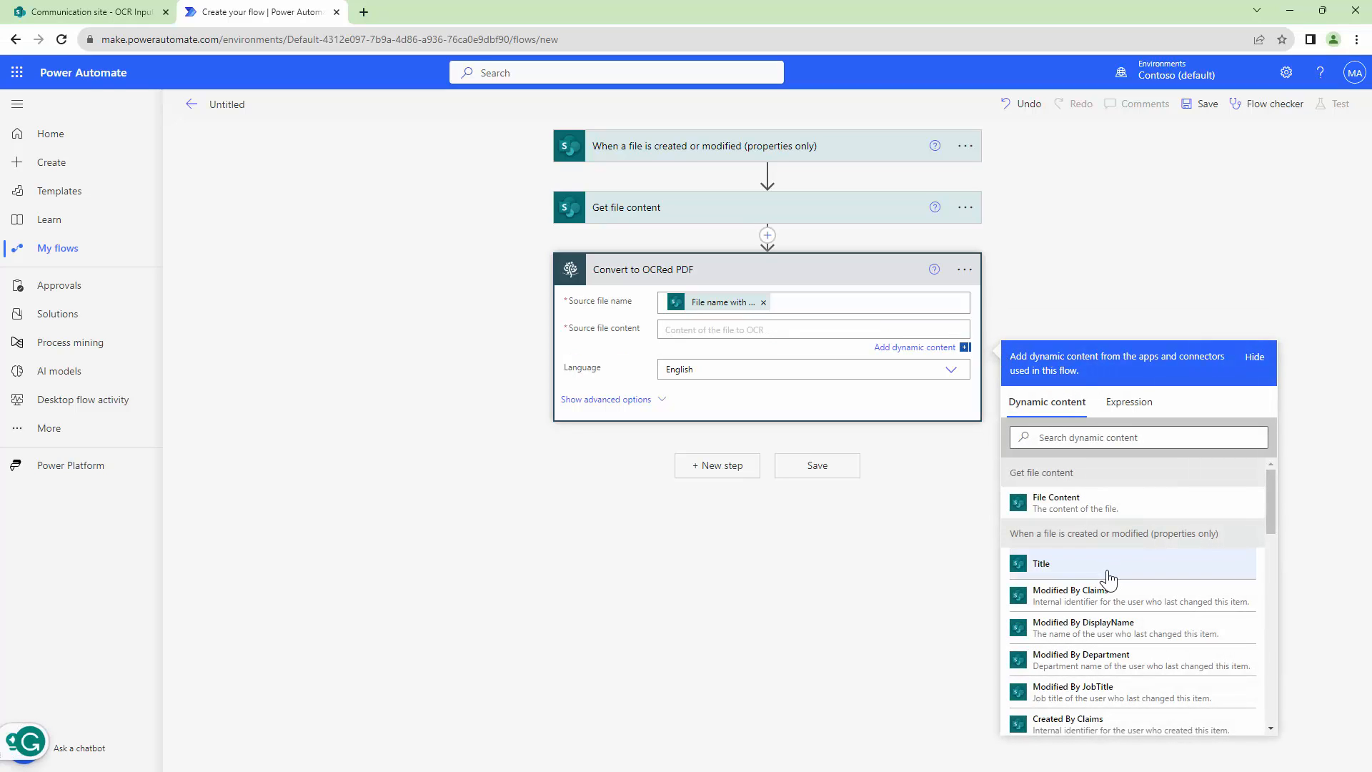
left_click(1054, 503)
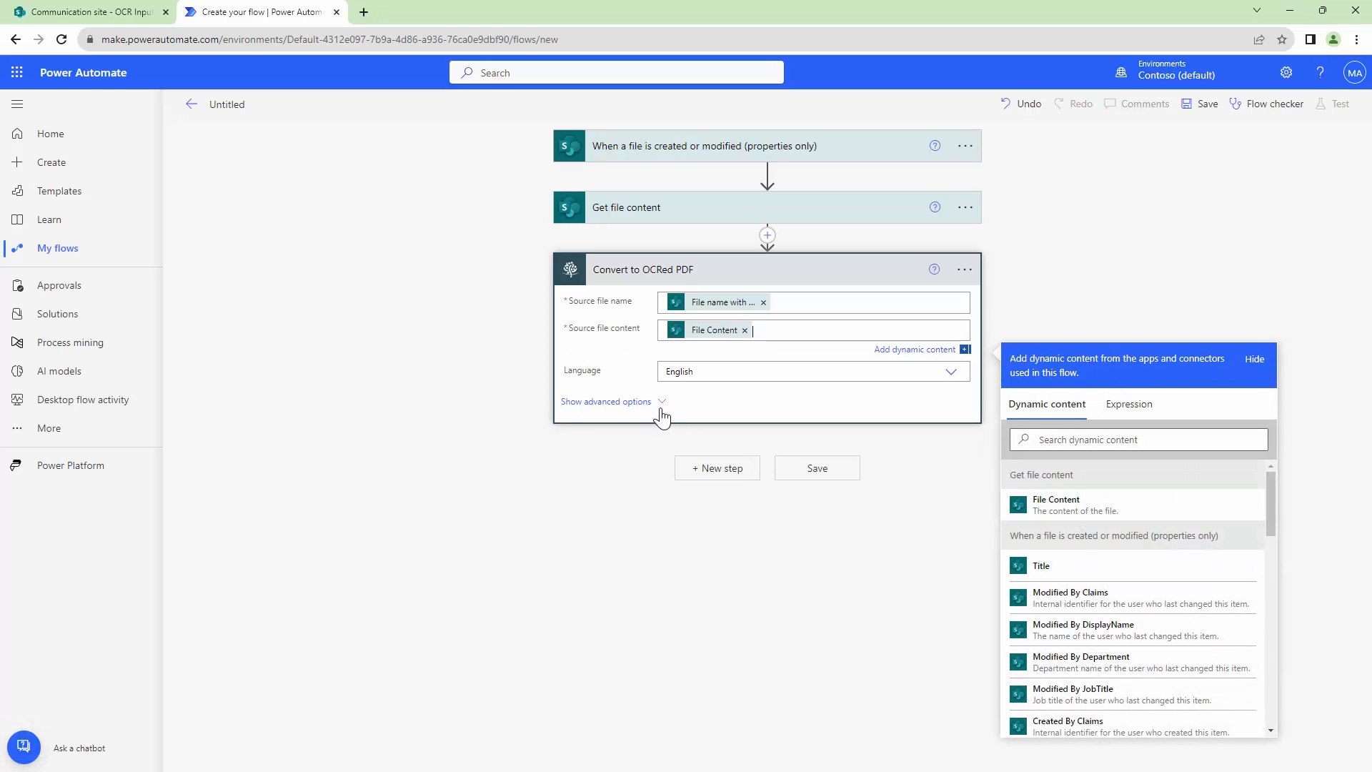
Step: Reveal the OCR step's advanced options and review the available languages
left_click(606, 400)
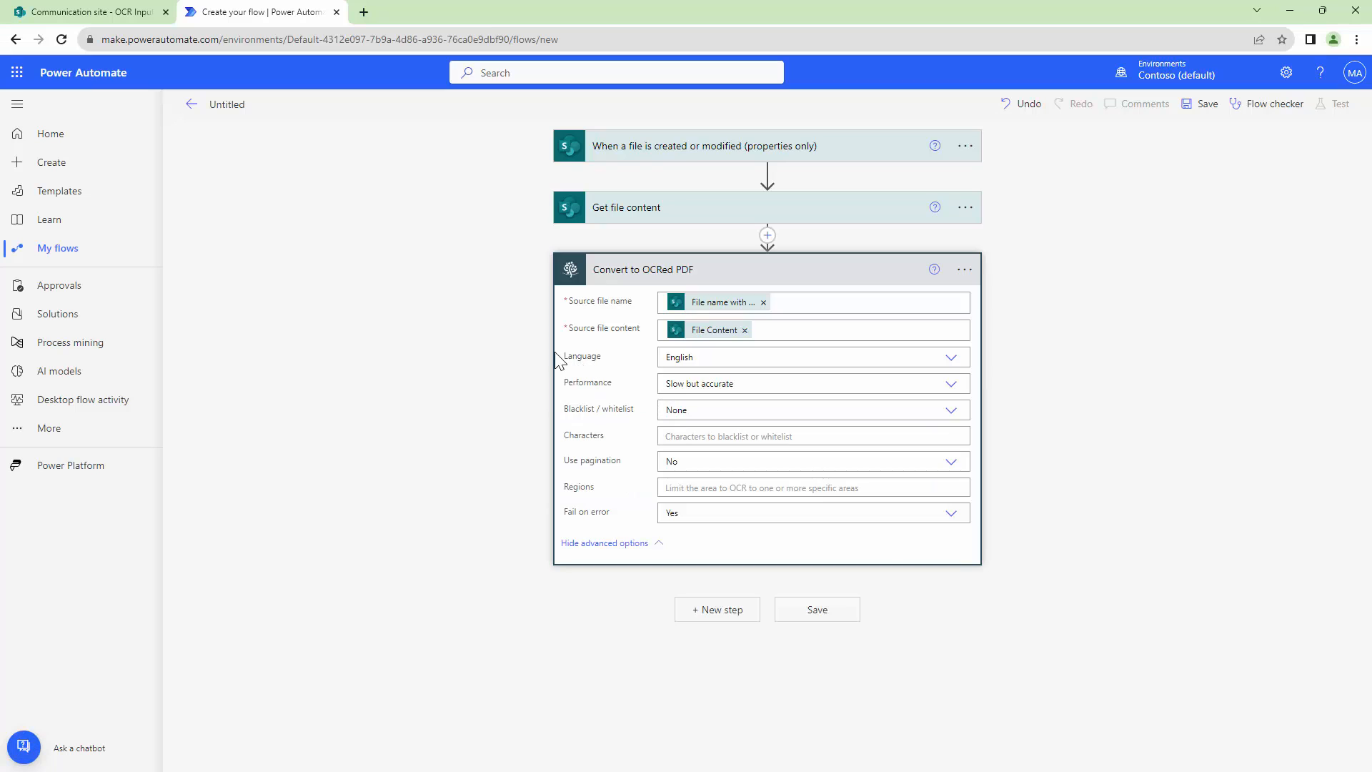
mouse_move(956, 366)
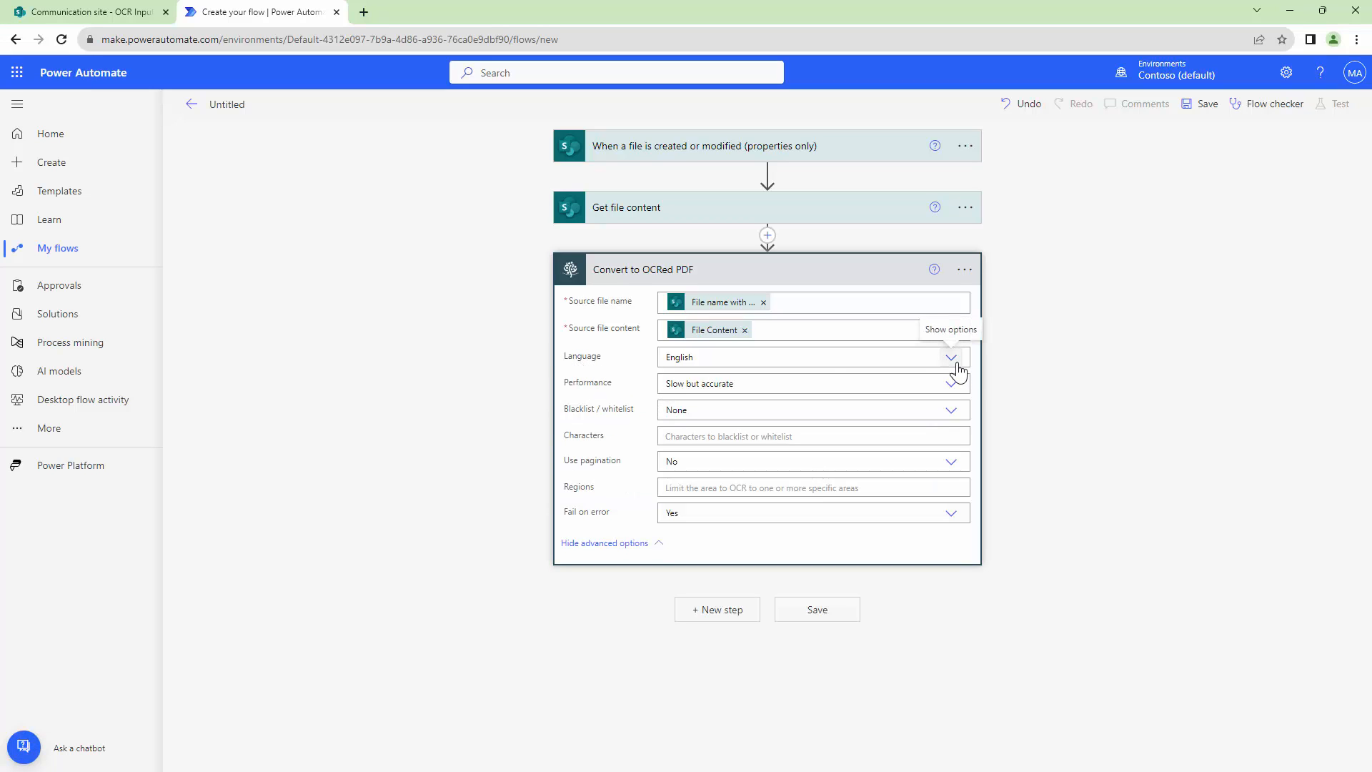
left_click(952, 357)
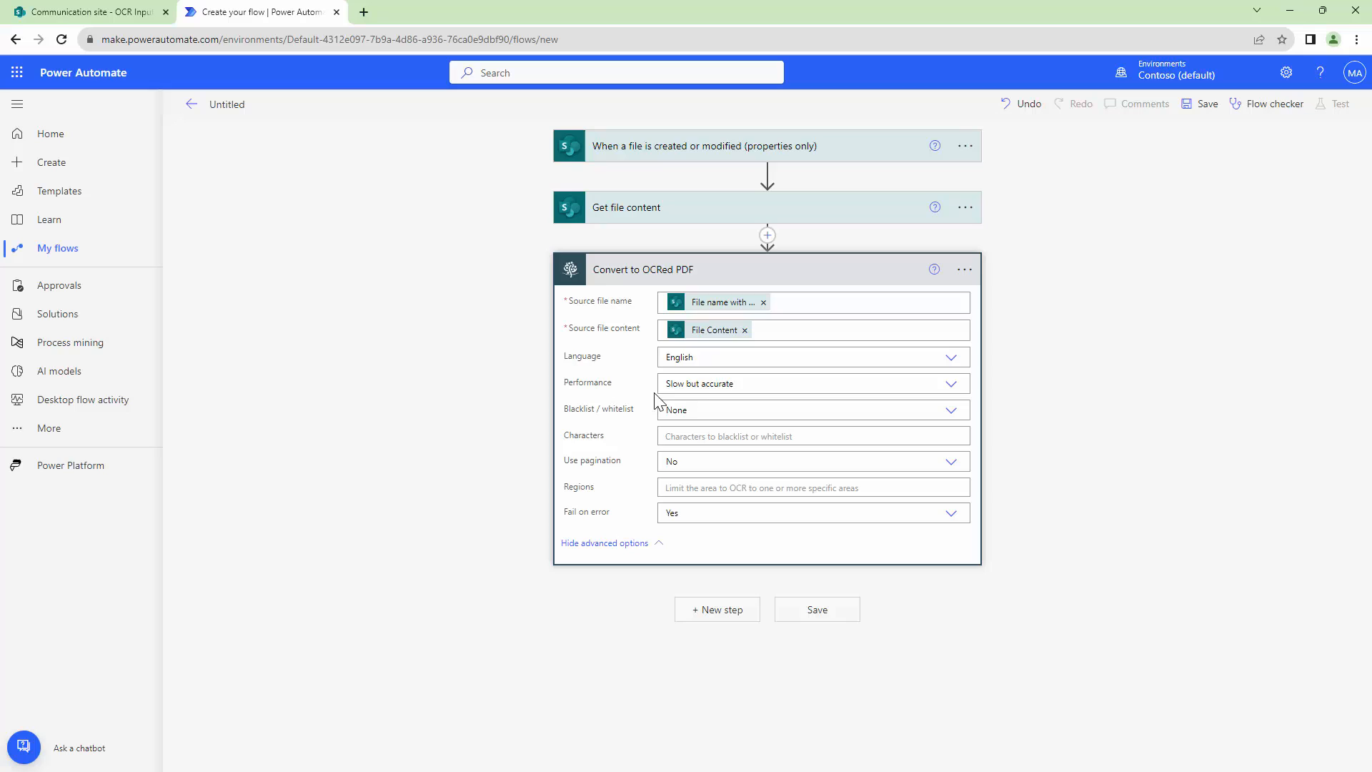
mouse_move(651, 372)
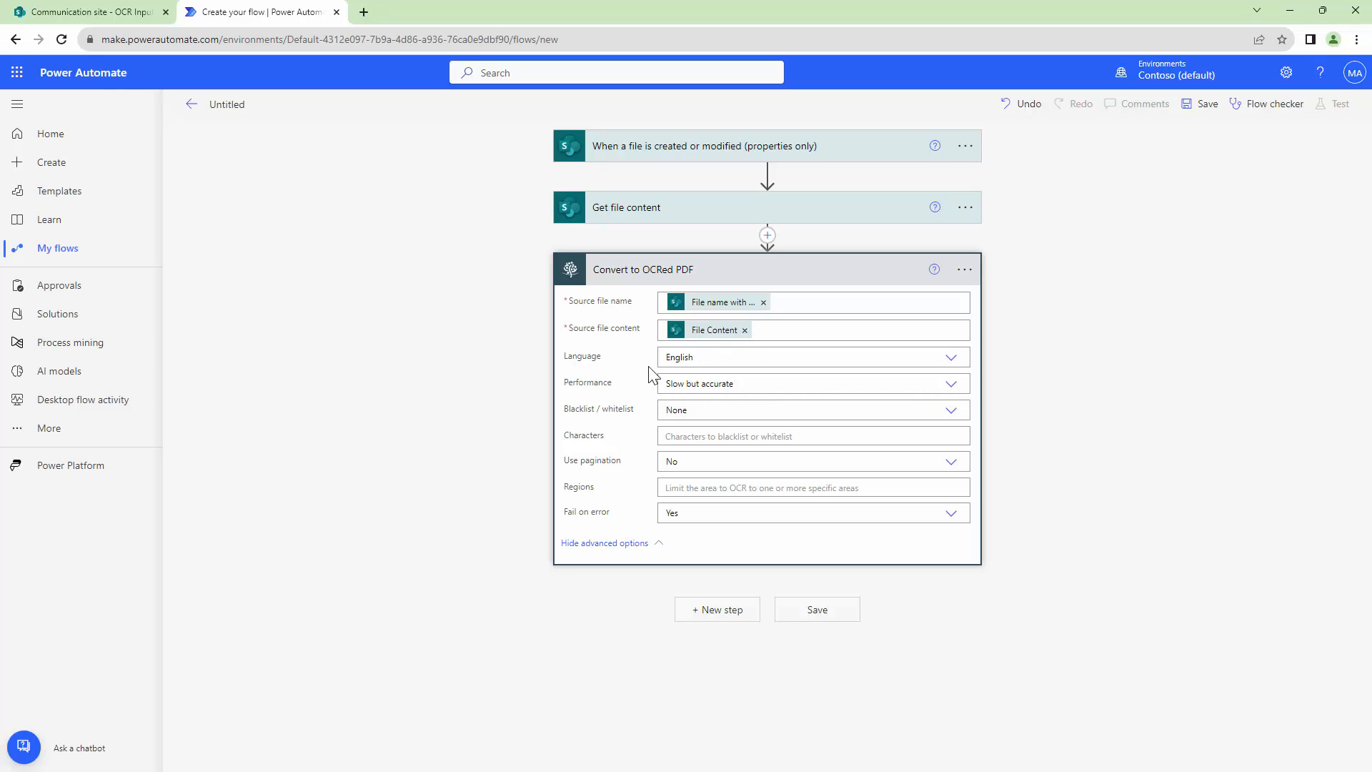
mouse_move(649, 398)
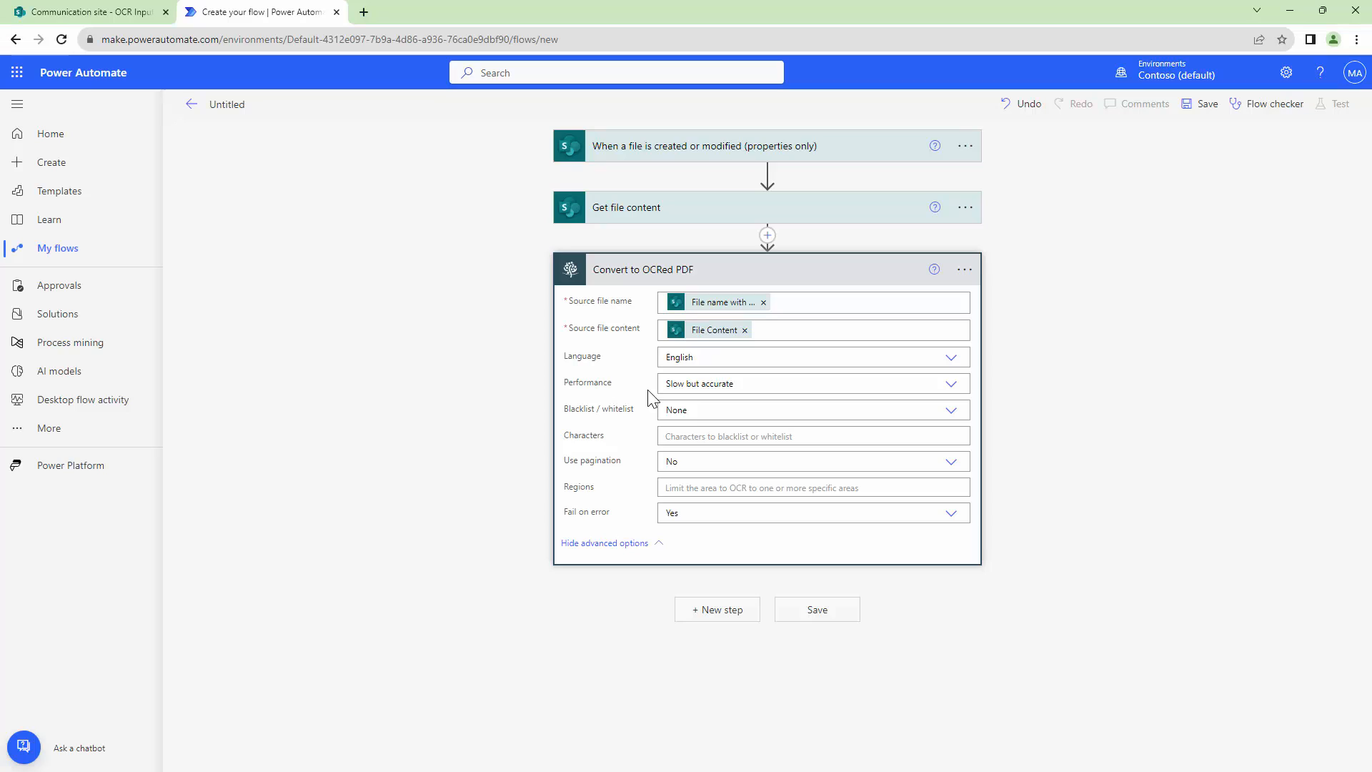
mouse_move(649, 409)
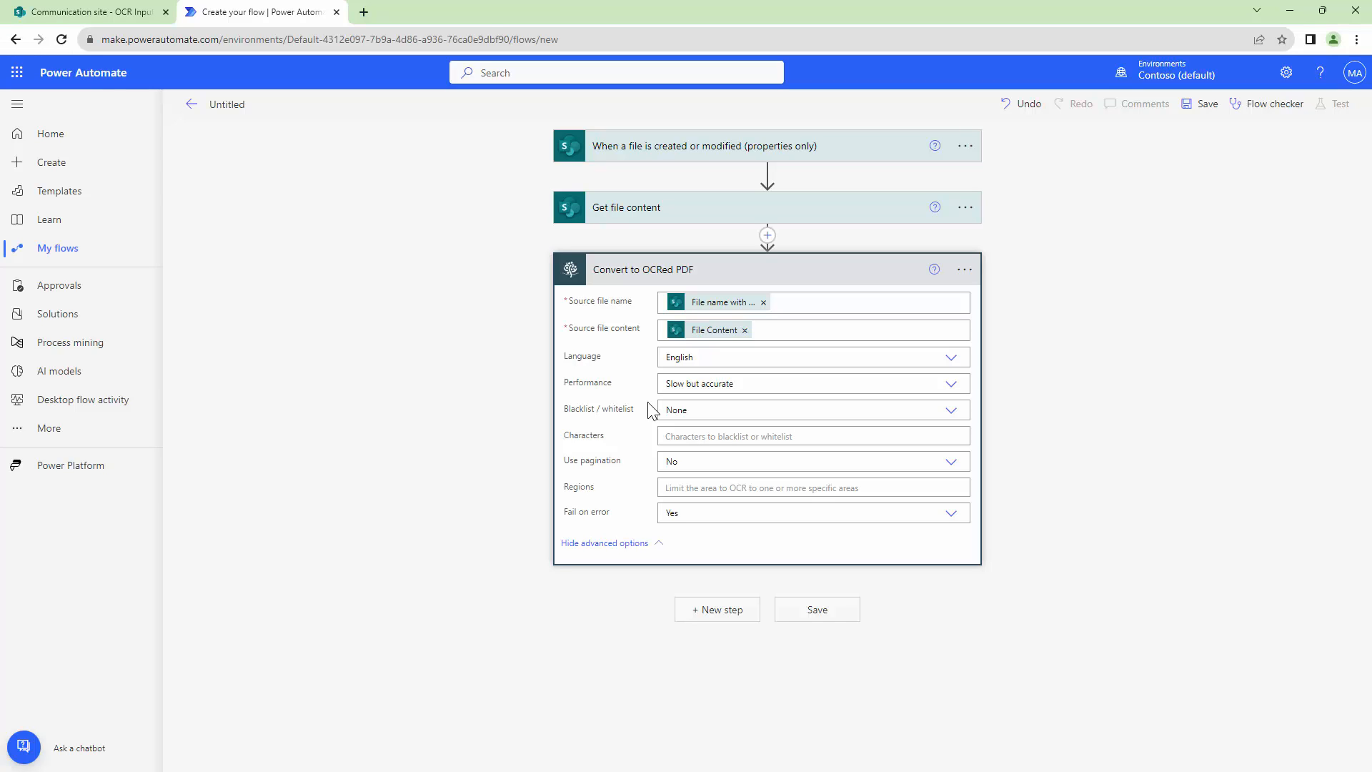
mouse_move(615, 429)
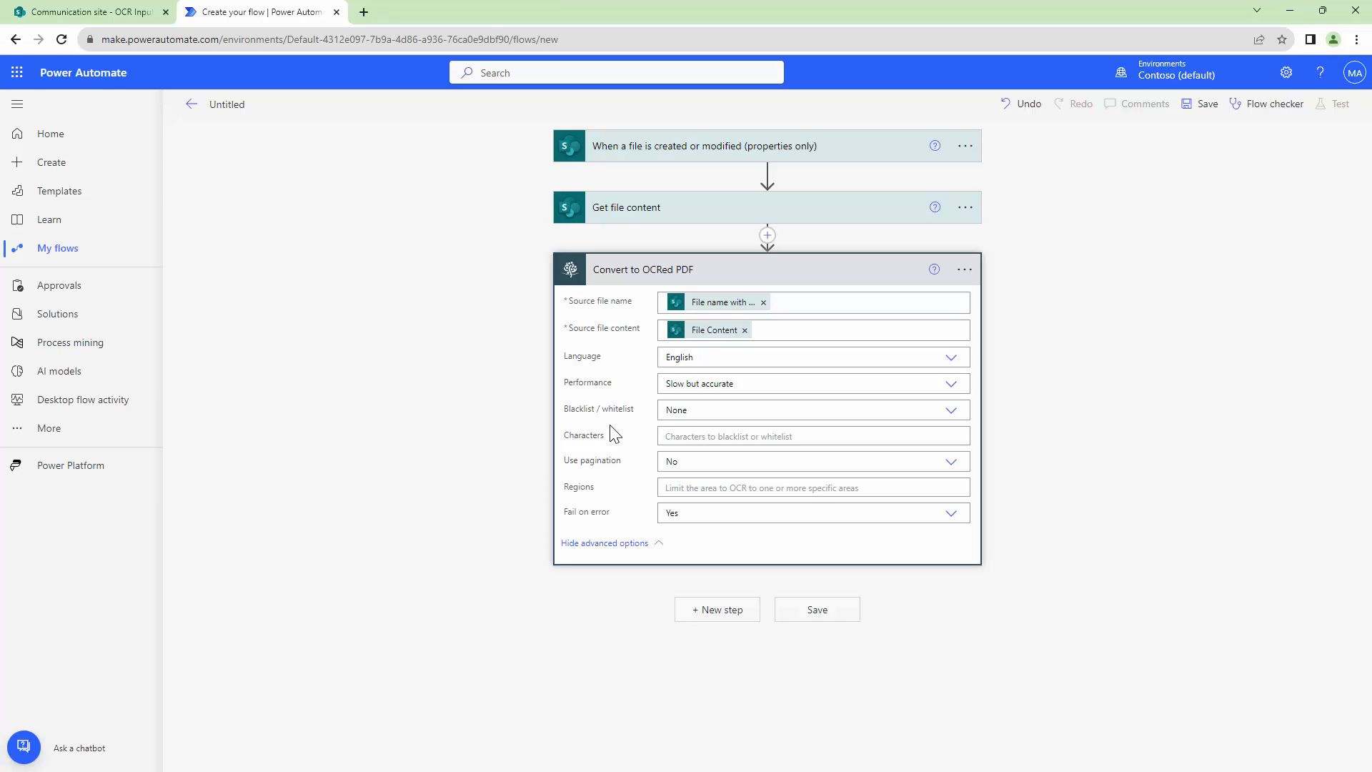
mouse_move(632, 433)
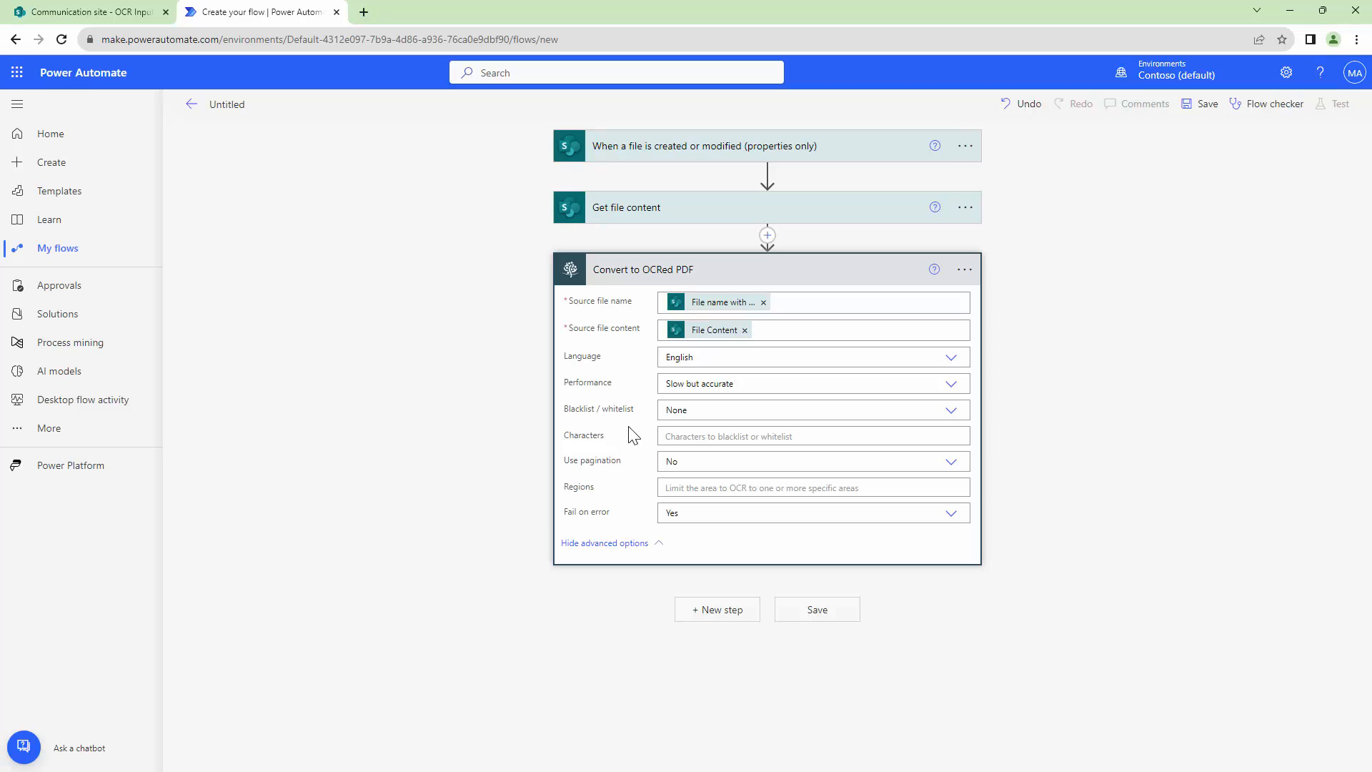
mouse_move(635, 497)
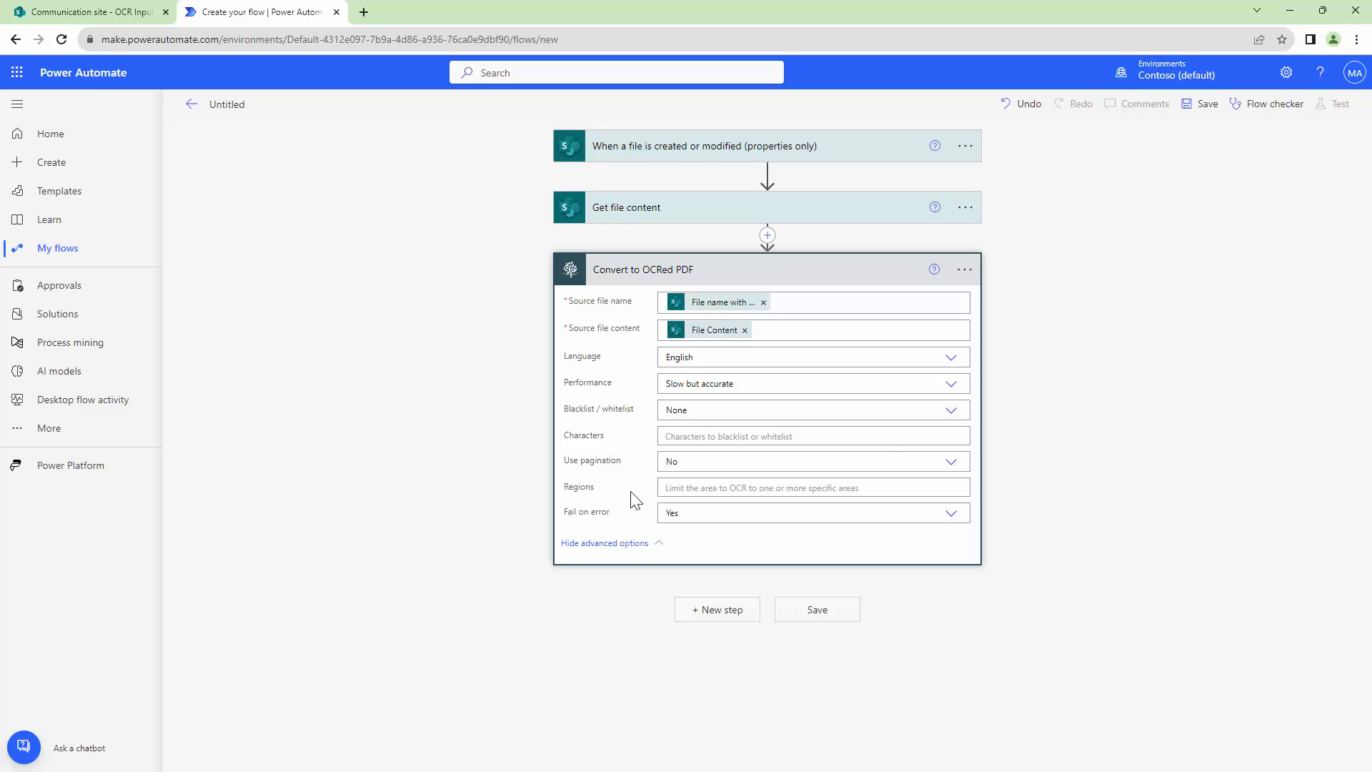
mouse_move(966, 464)
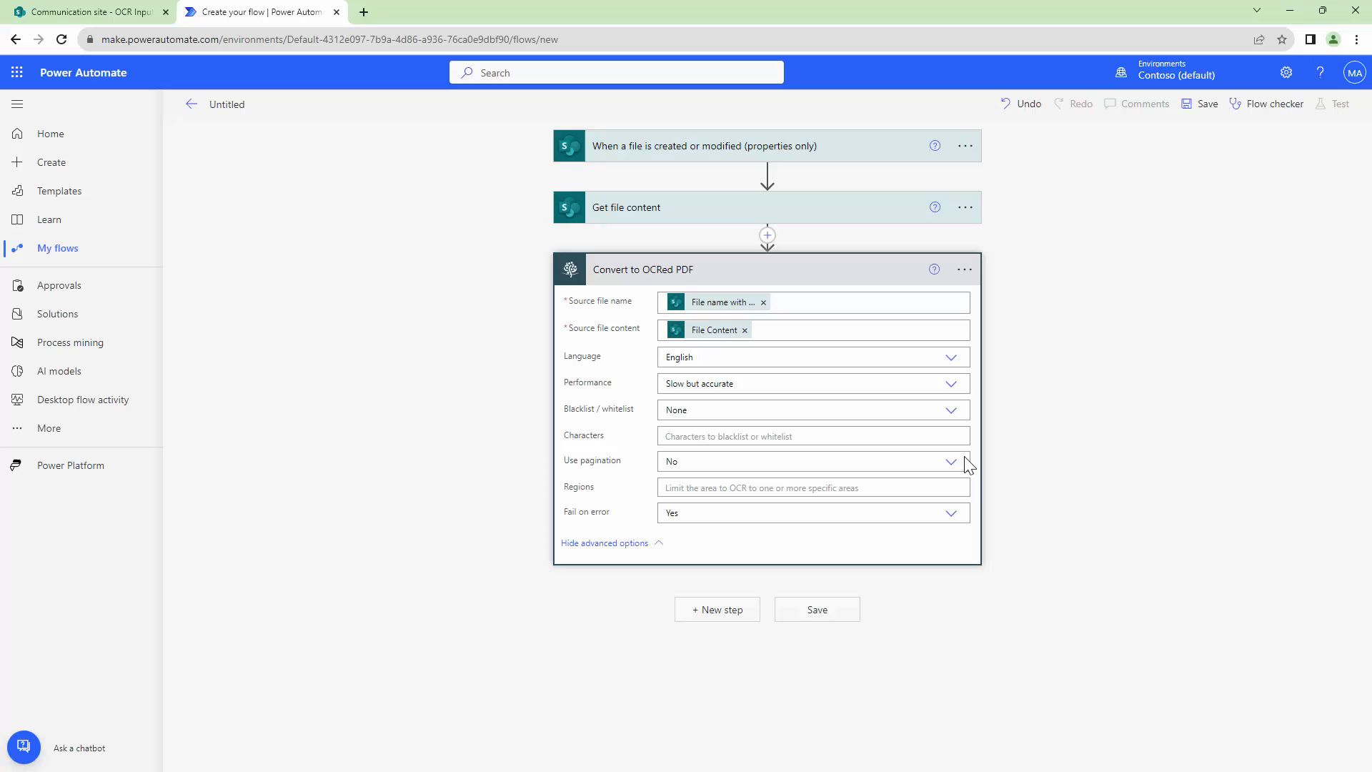
mouse_move(952, 516)
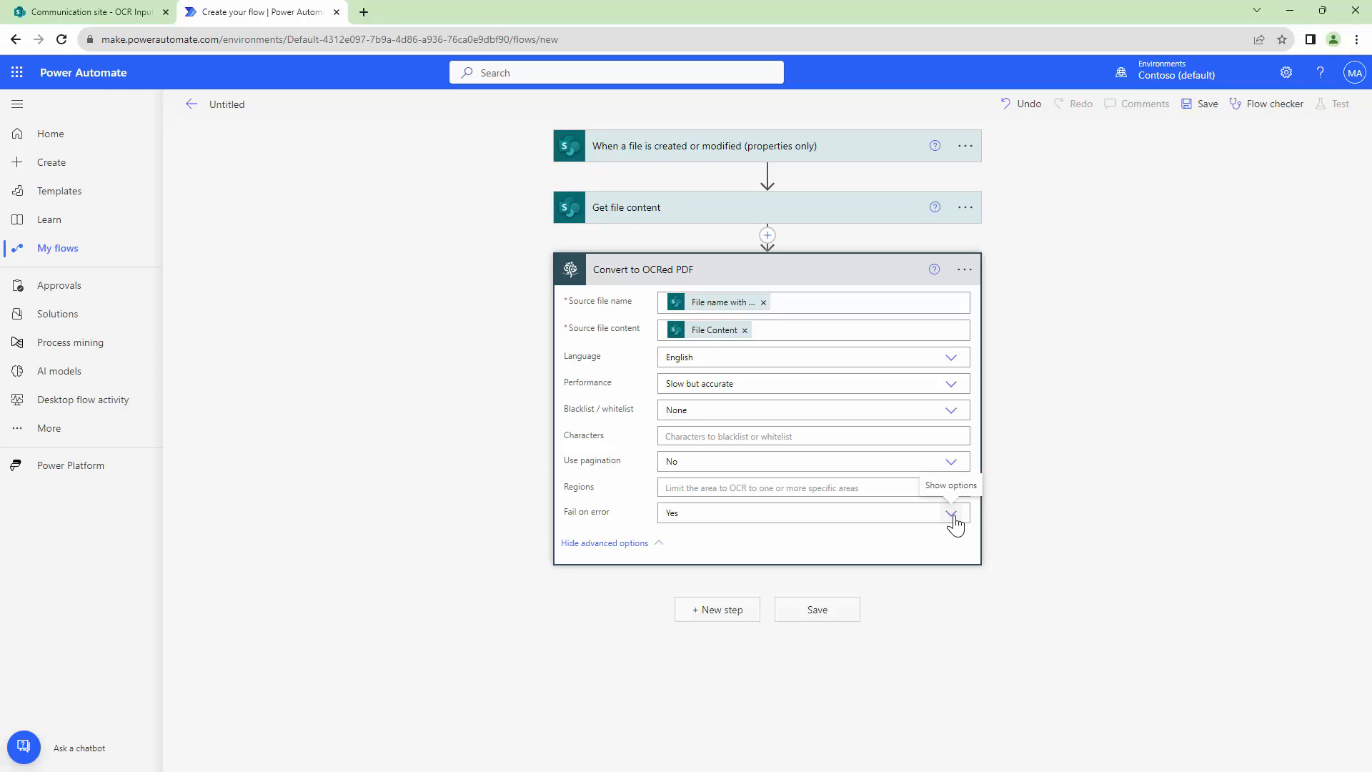
mouse_move(886, 583)
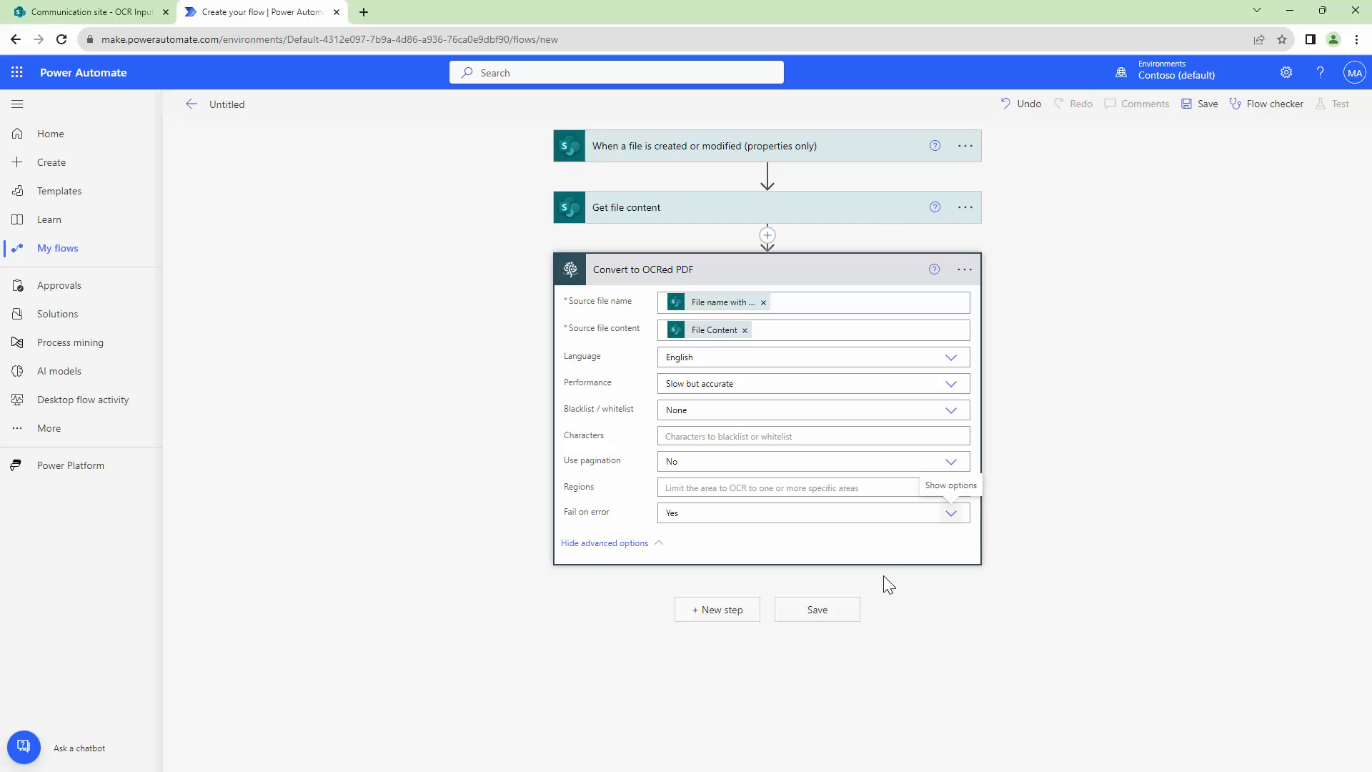
mouse_move(720, 614)
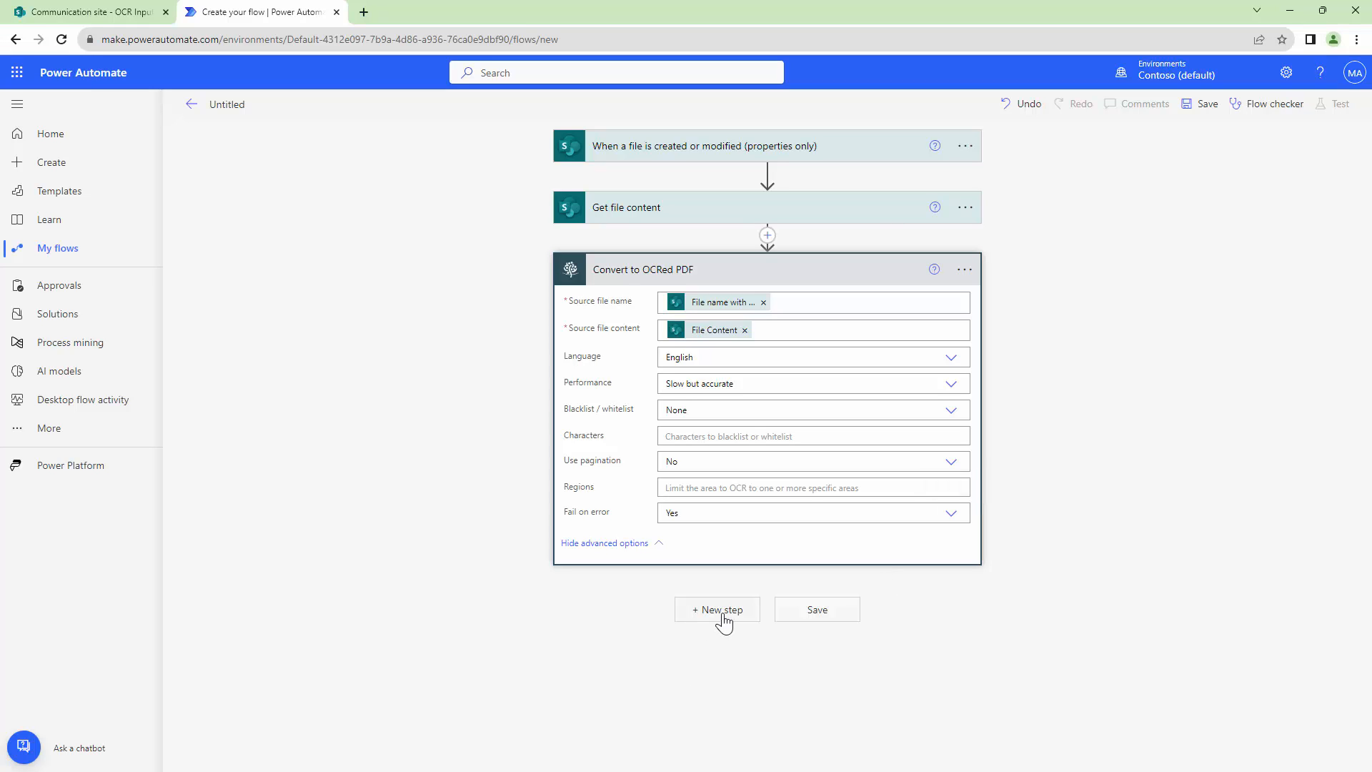
Step: Add a SharePoint Create file action after the OCR conversion
left_click(717, 609)
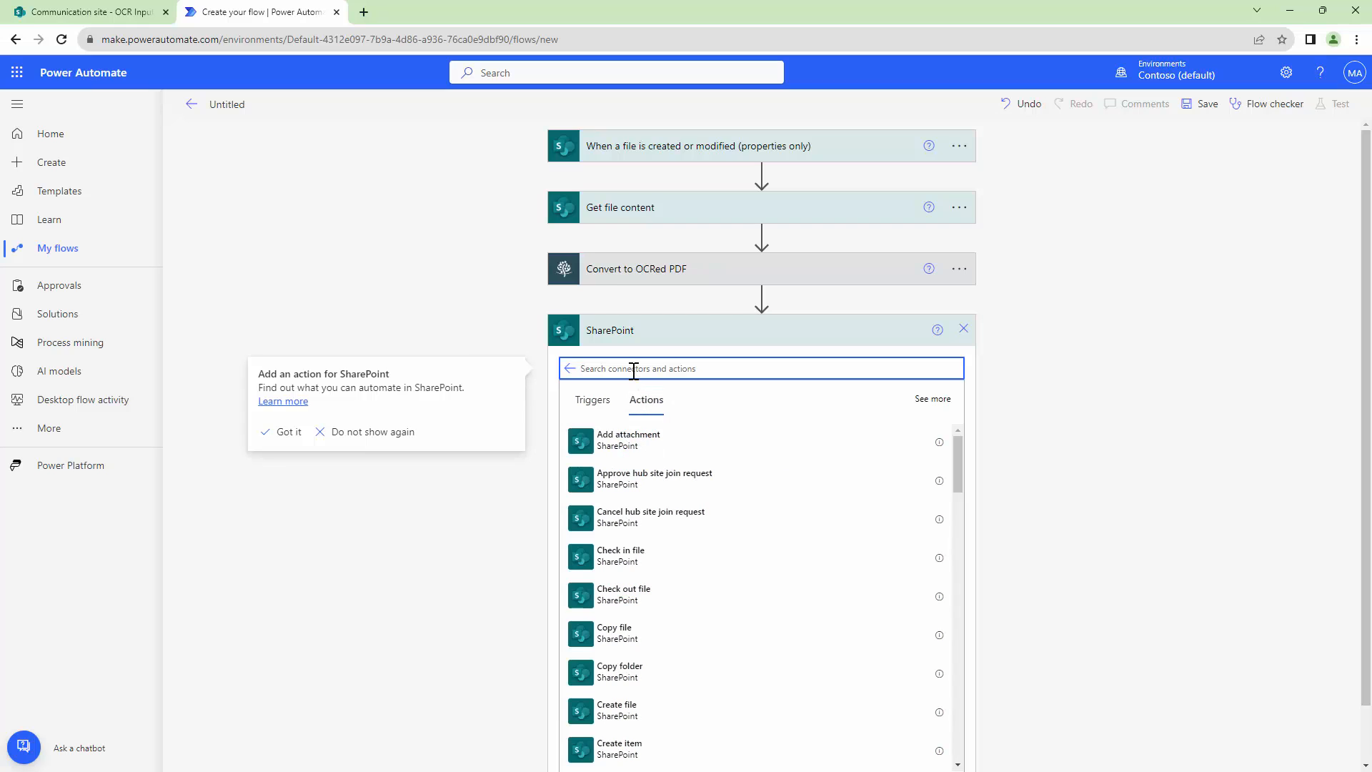
type("Create")
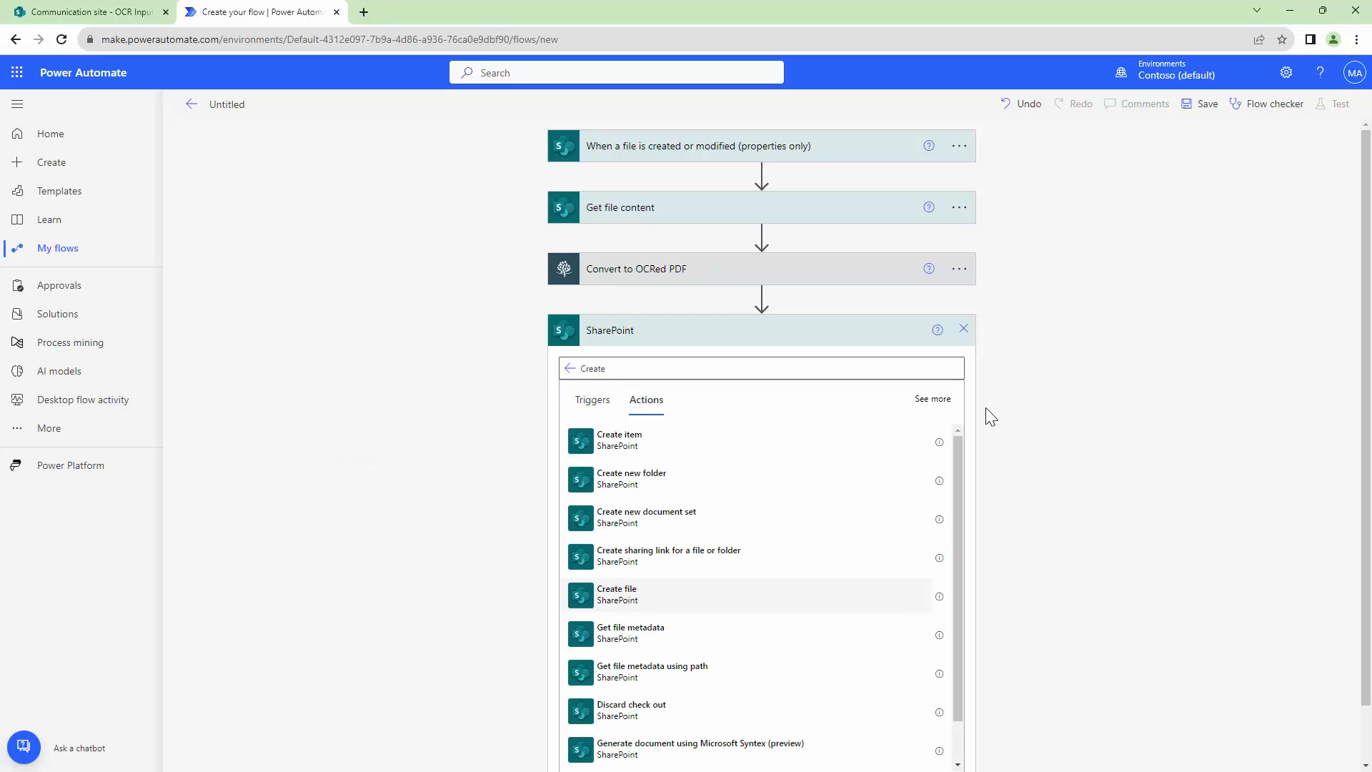
left_click(617, 593)
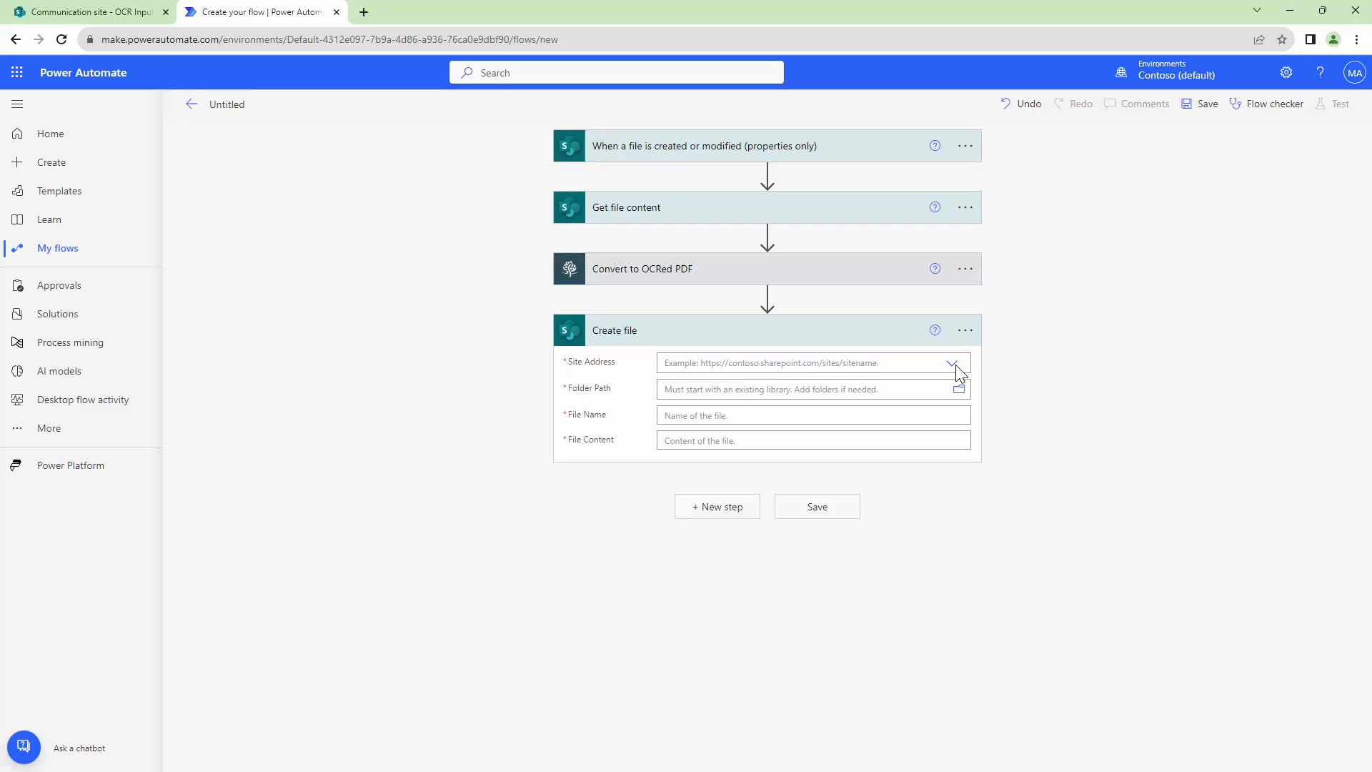
Step: Save the processed content to the site's /OCR output folder as the base file name plus .pdf
left_click(952, 363)
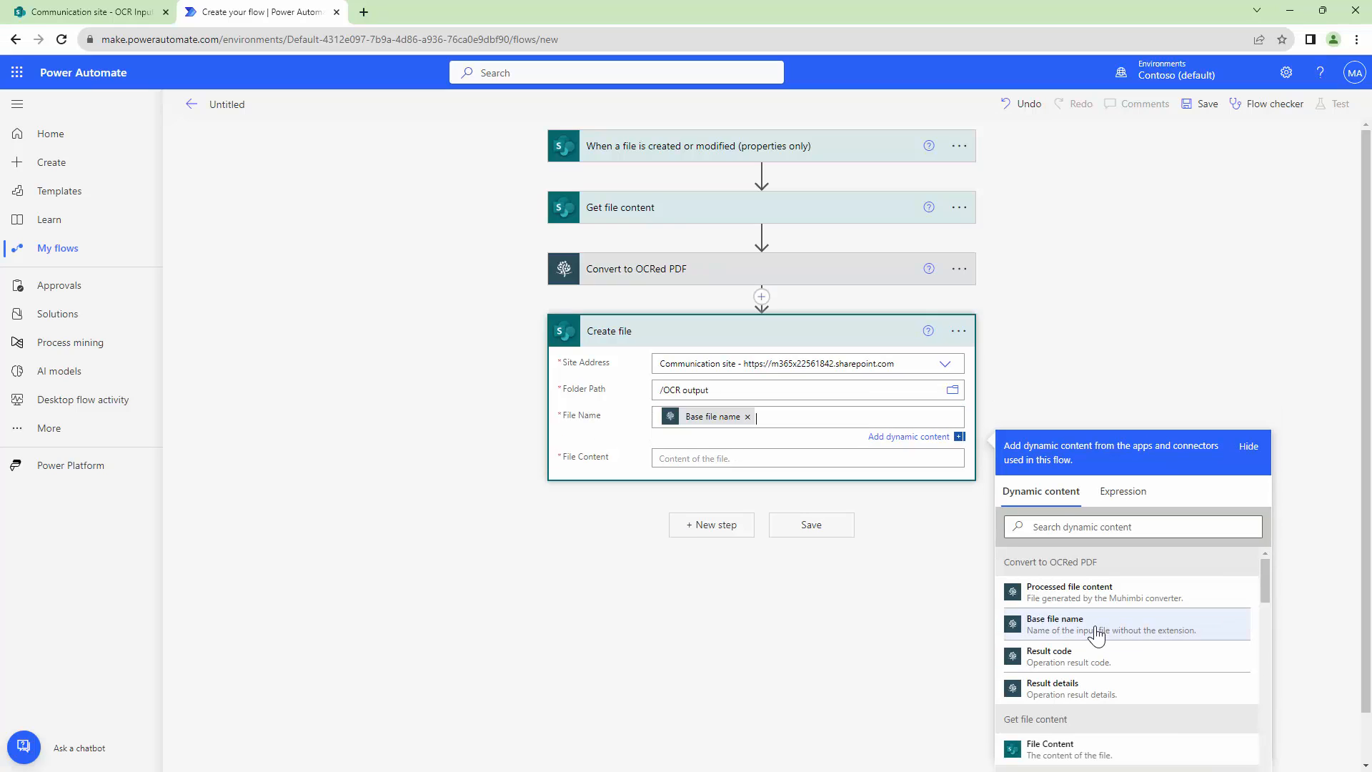
type(".pdf")
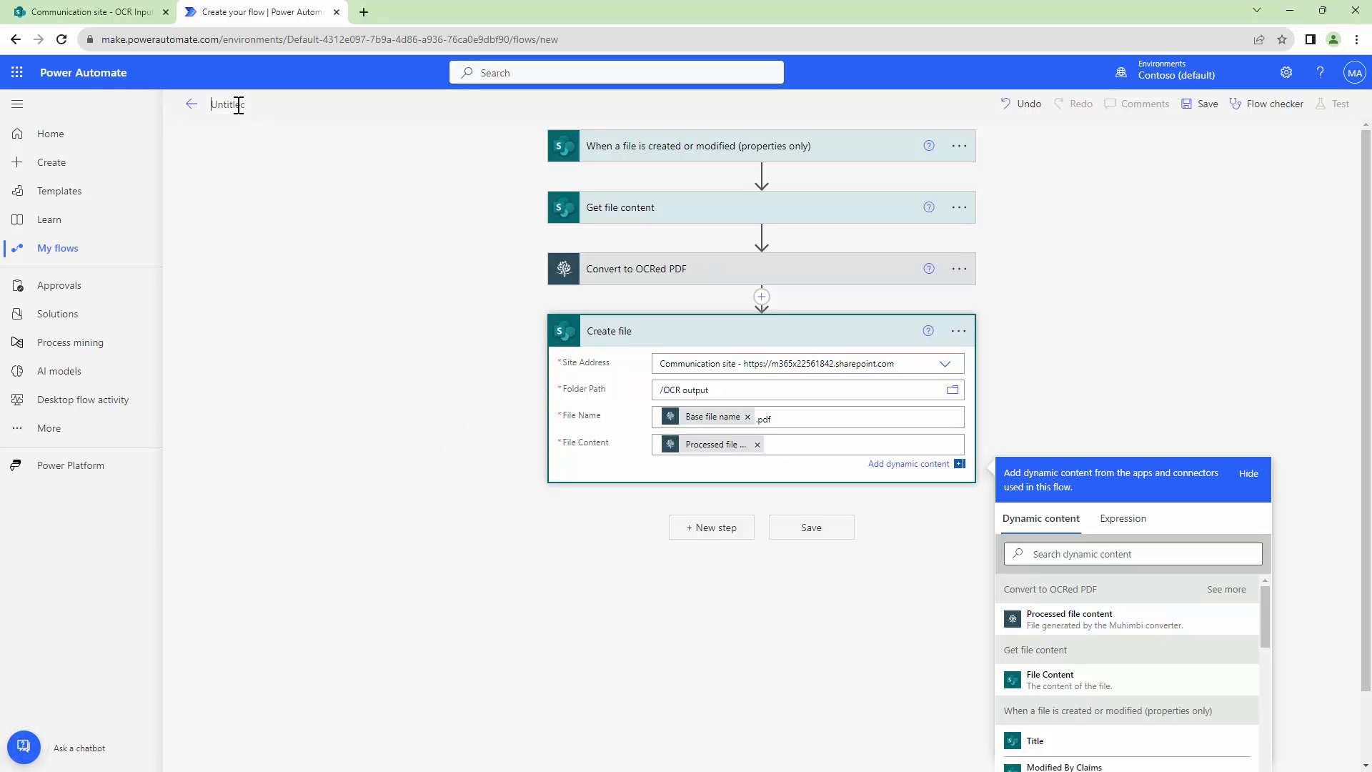
type("OCR Demo")
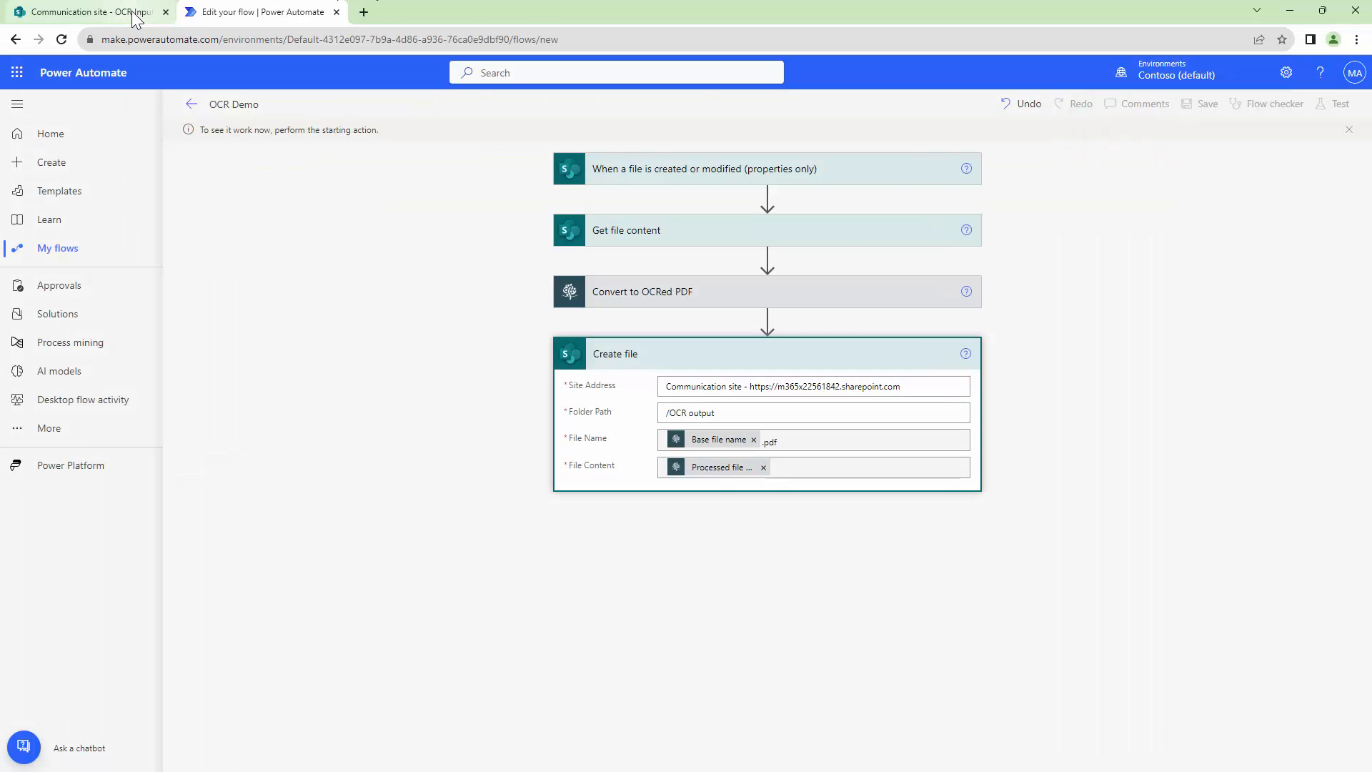
Step: Switch to the SharePoint OCR Input library, then return to see the flow's successful run
left_click(86, 11)
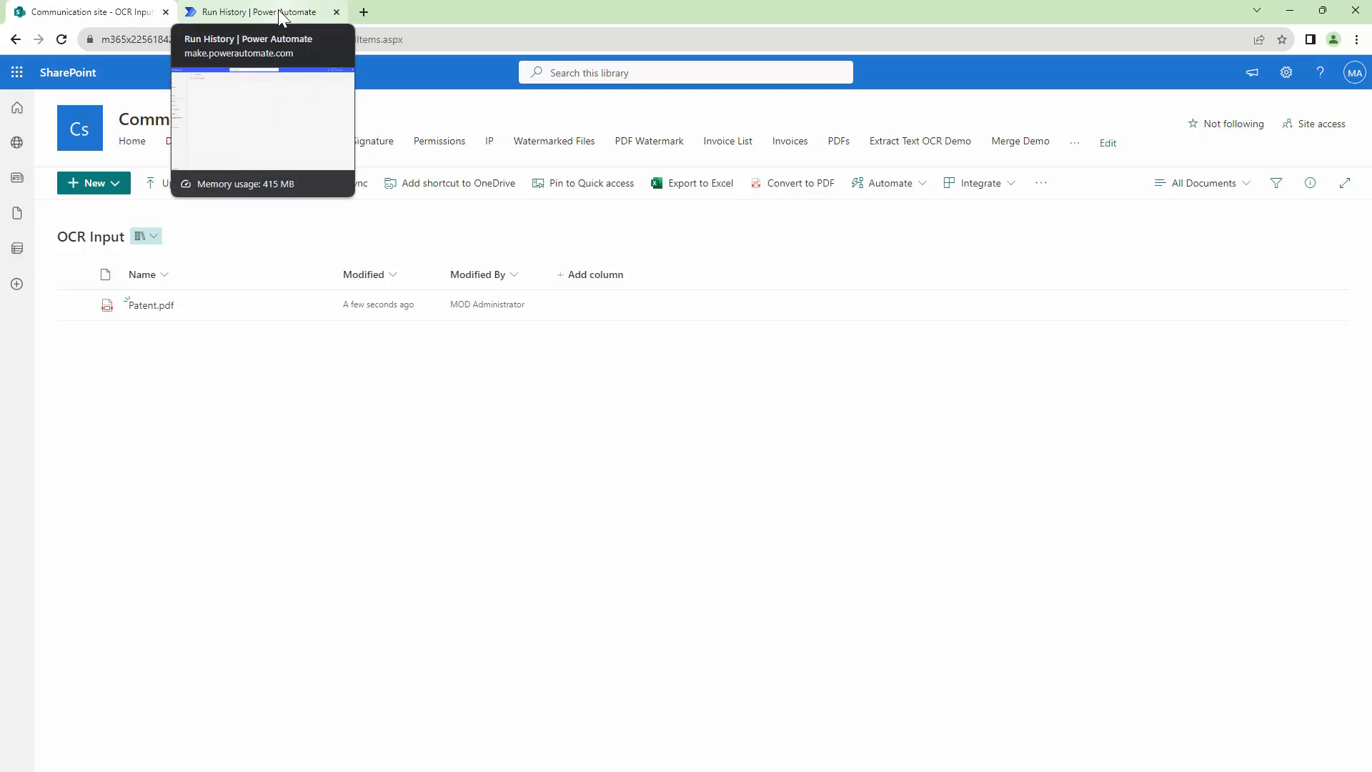
left_click(257, 12)
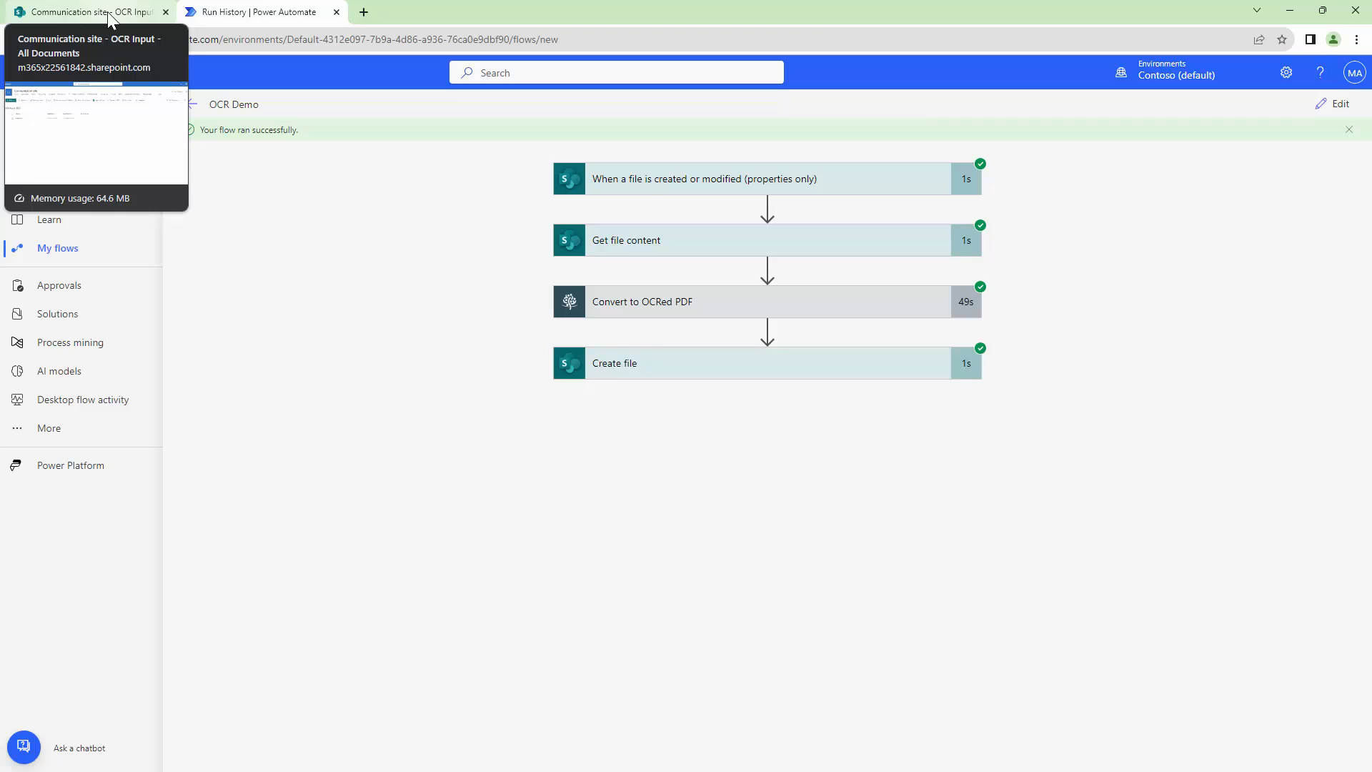
Step: Navigate to the OCR output library, select the generated Patent.pdf and bring up its actions menu
left_click(93, 12)
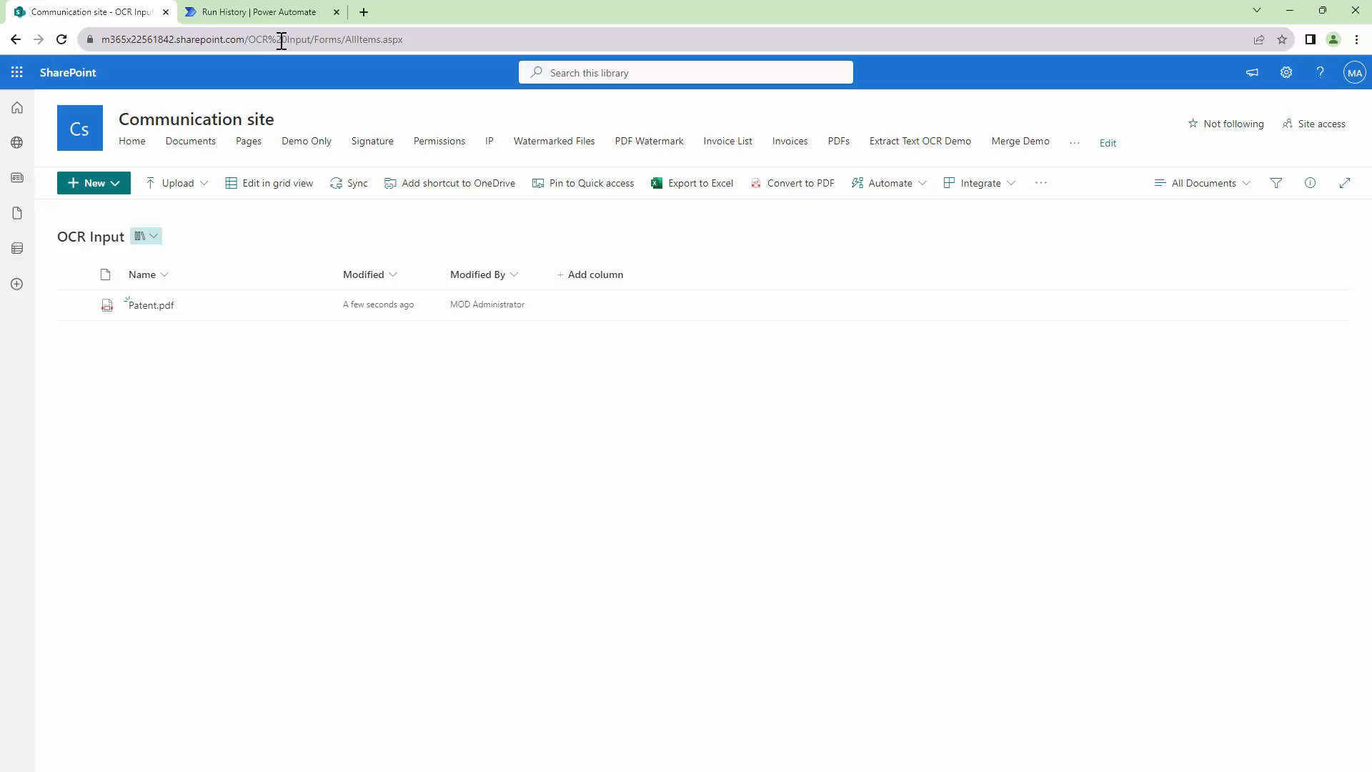
left_click(280, 40)
type("out")
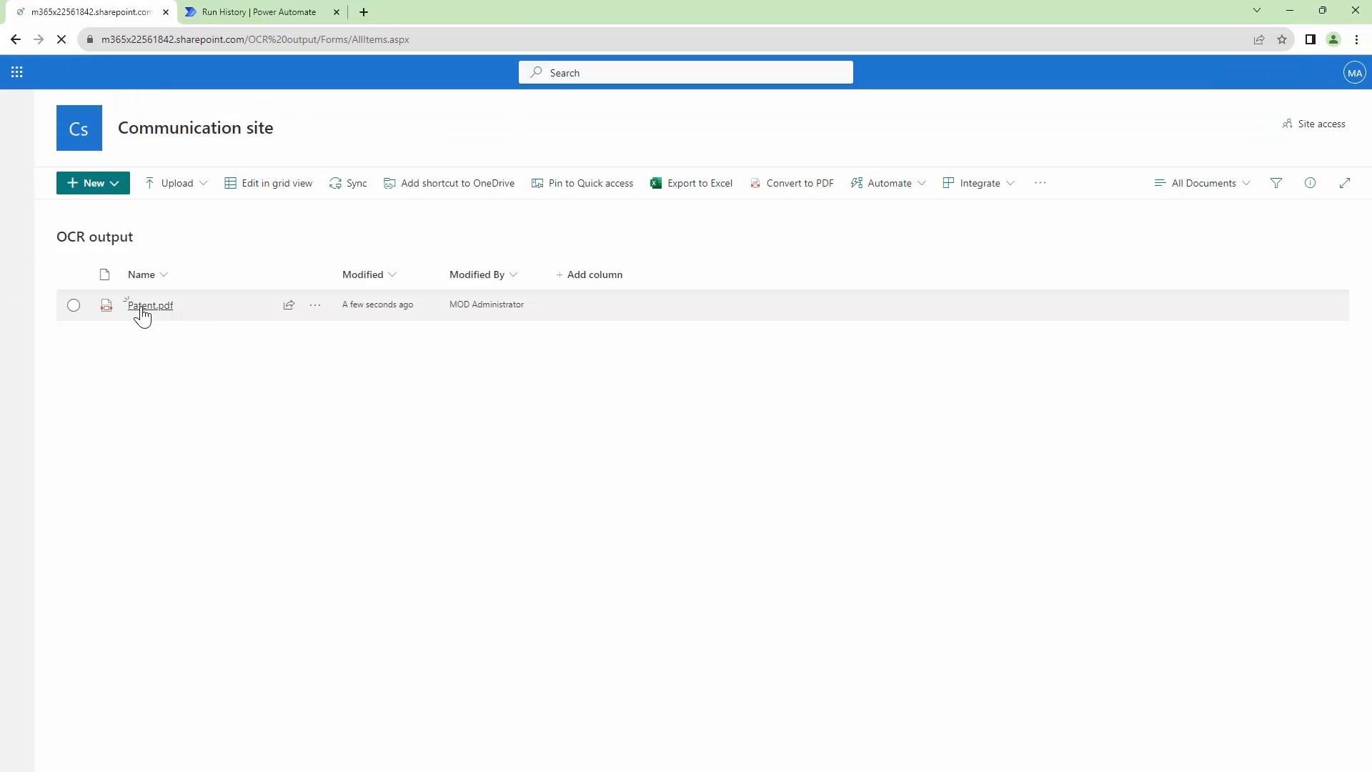
left_click(73, 304)
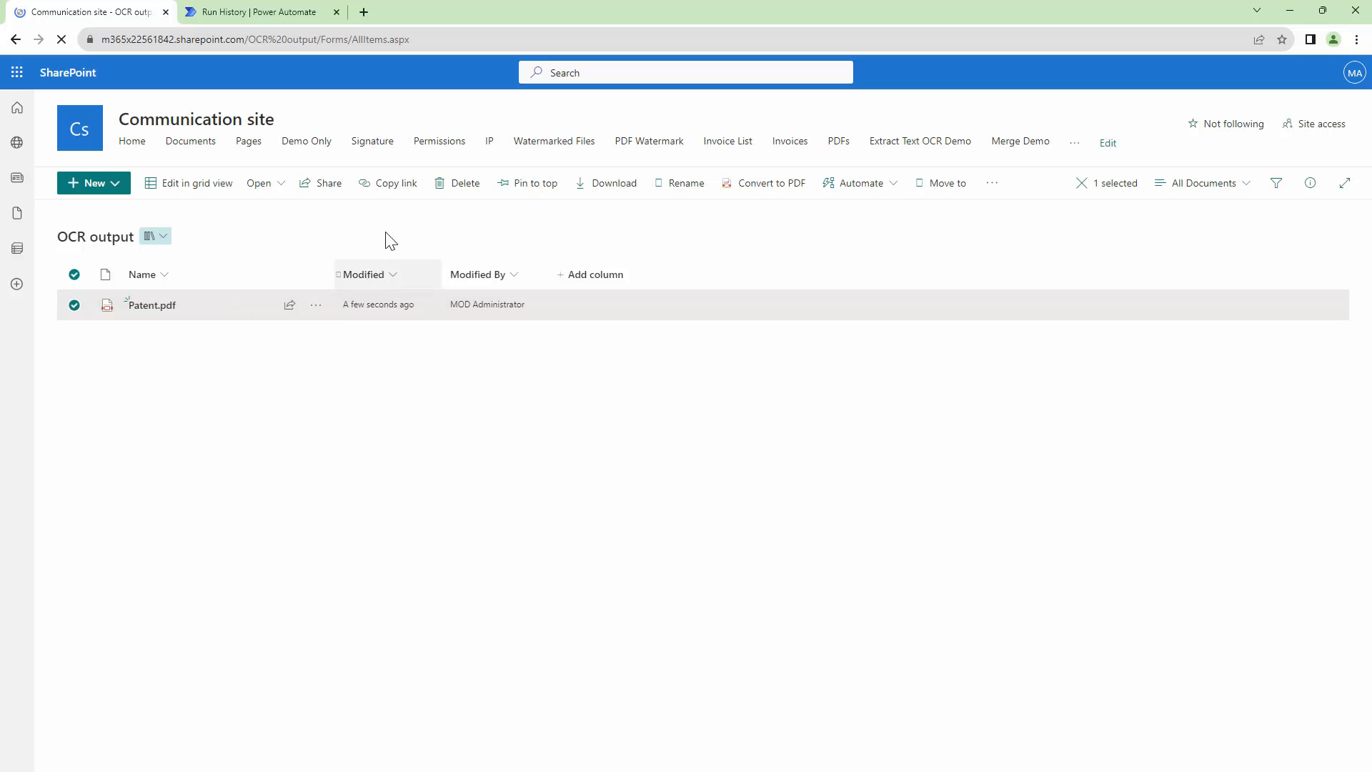
left_click(315, 305)
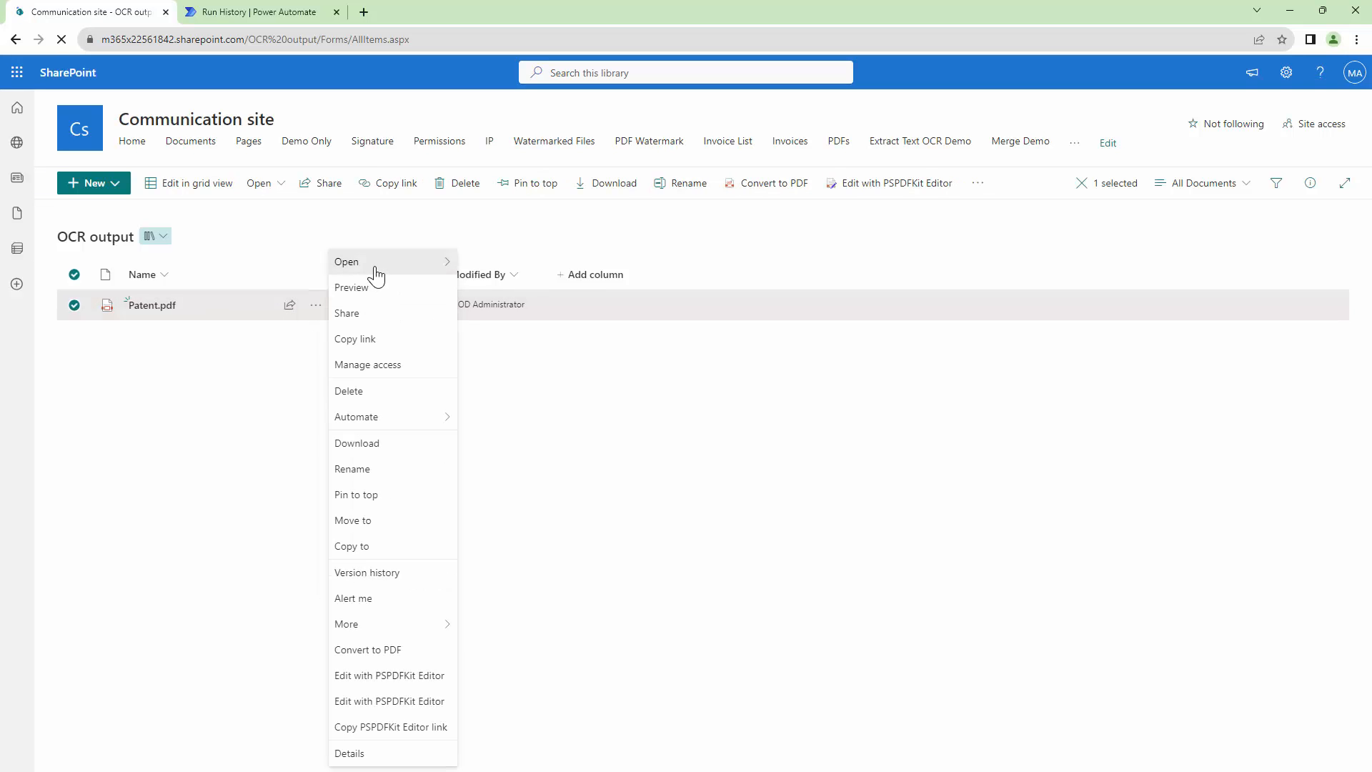
Step: Open Patent.pdf in Chrome and search its text for 'Stoeckert', proving it is searchable
left_click(346, 262)
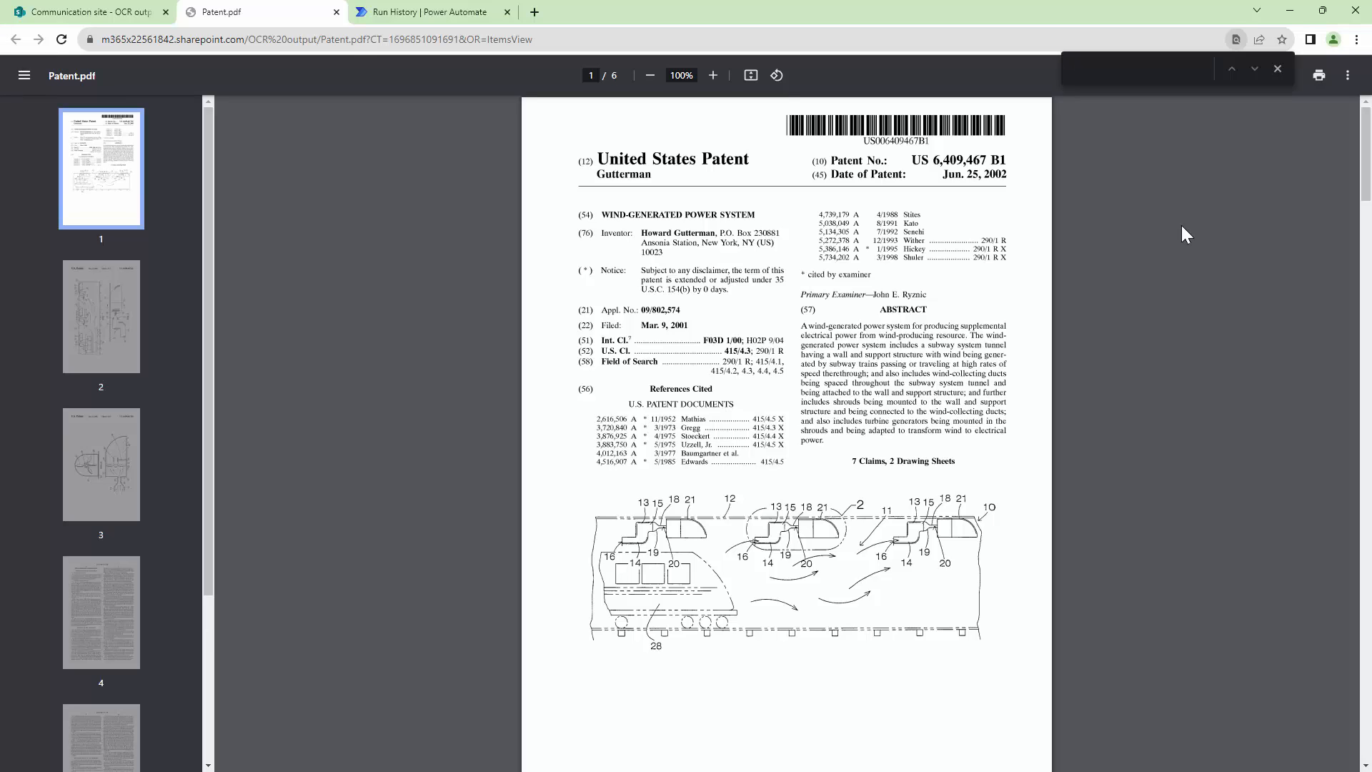
type("Jub")
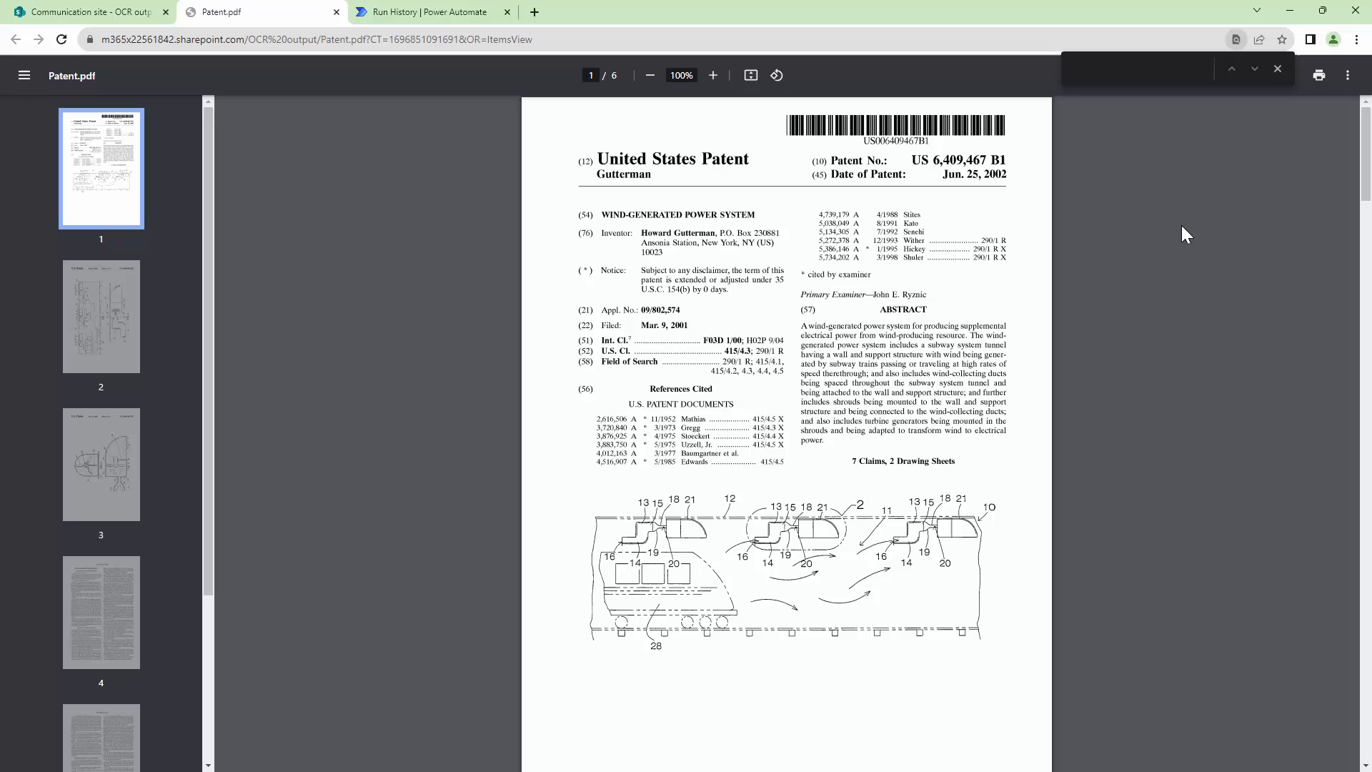
type("Ub")
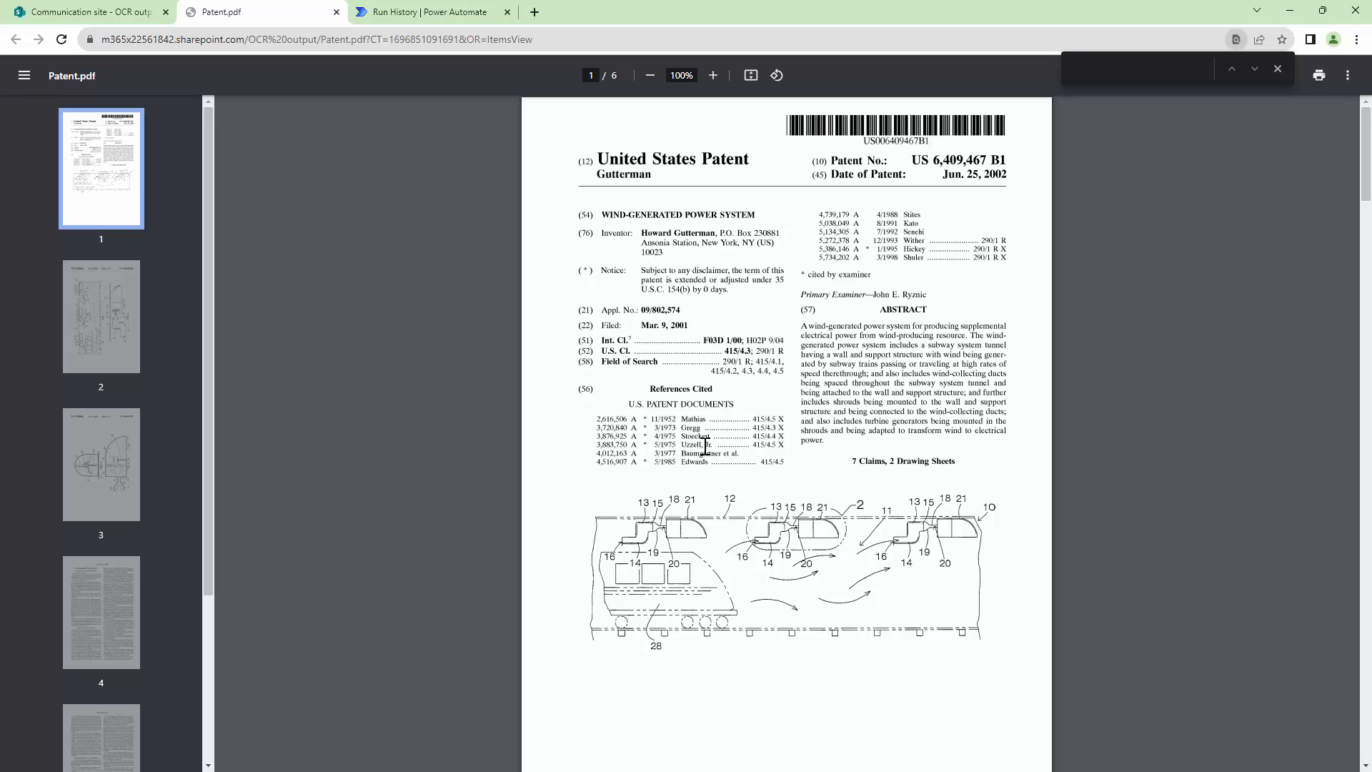
type("Stoeckert")
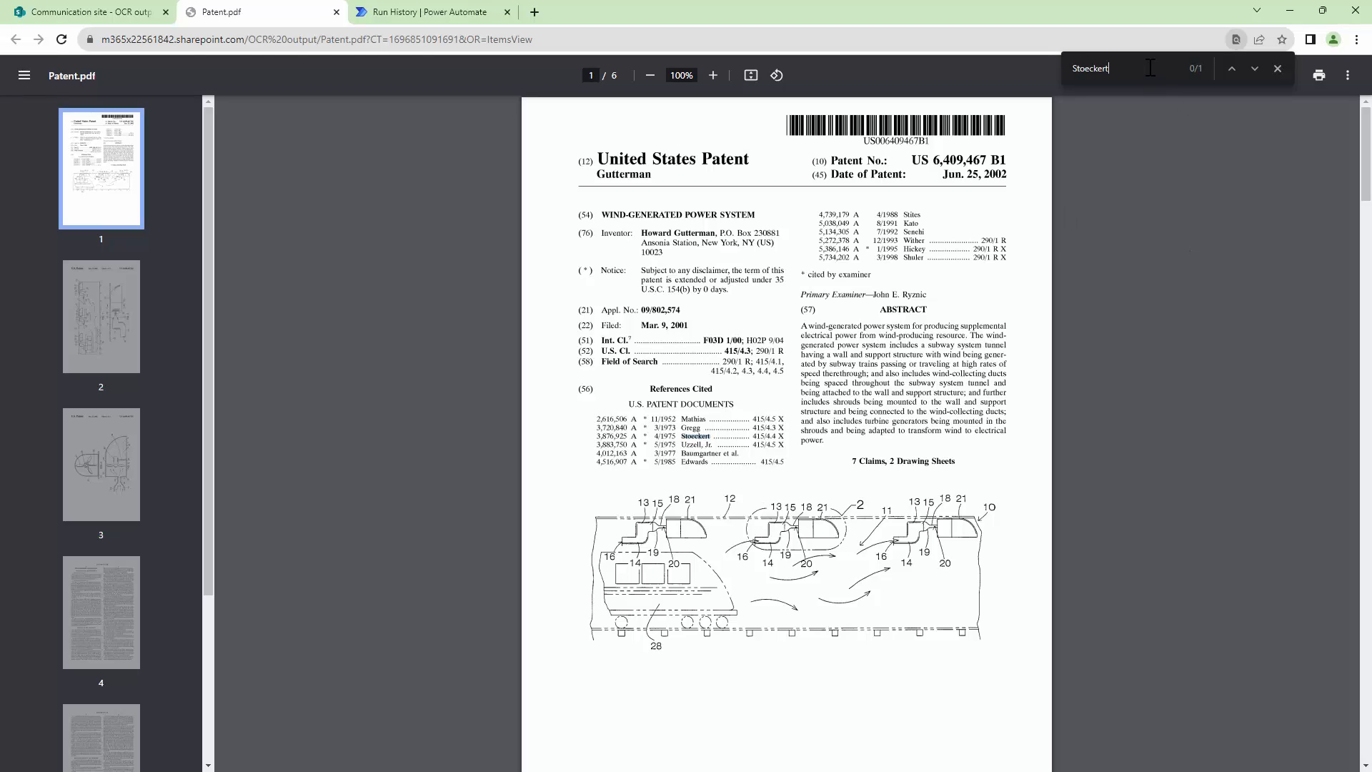